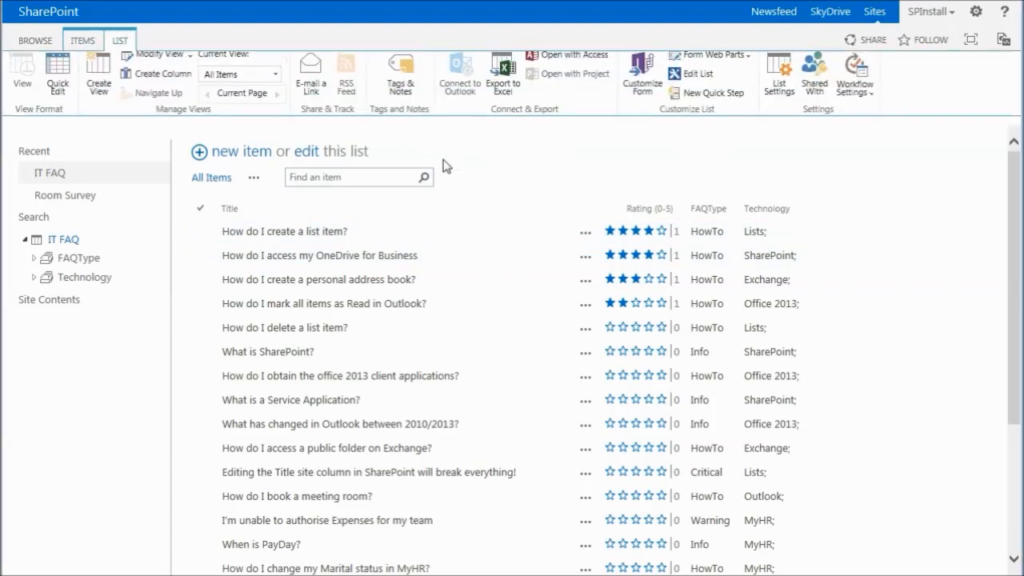
Step: Review the IT FAQ list's Rating settings (Yes, Star Ratings) and cancel back to List Settings
left_click(778, 72)
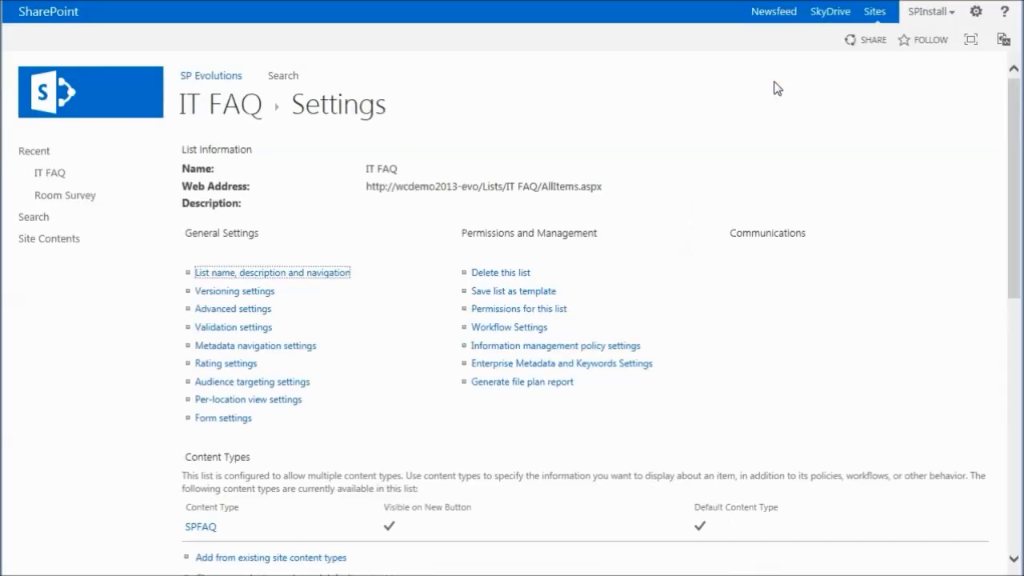
mouse_move(227, 365)
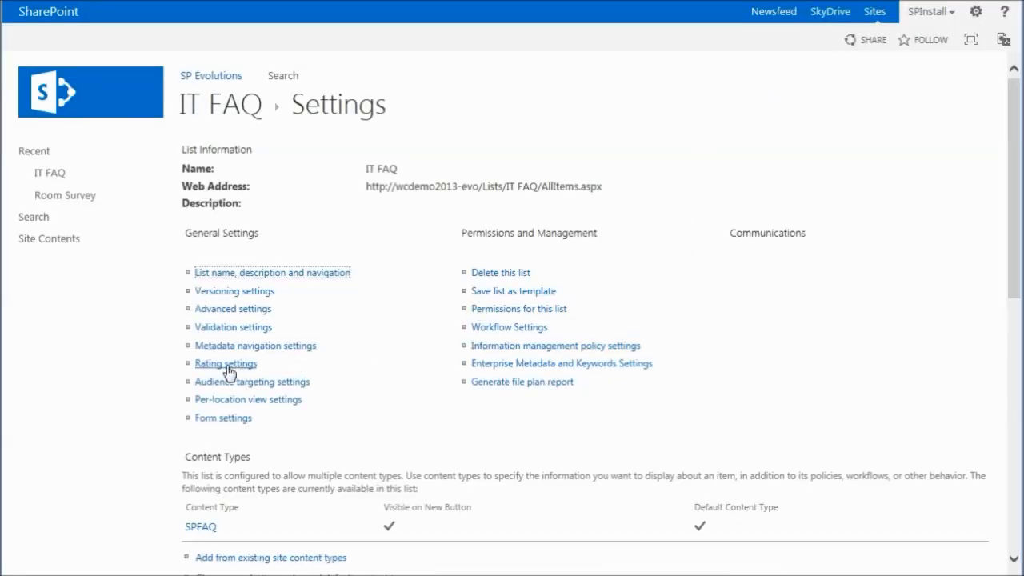
left_click(224, 364)
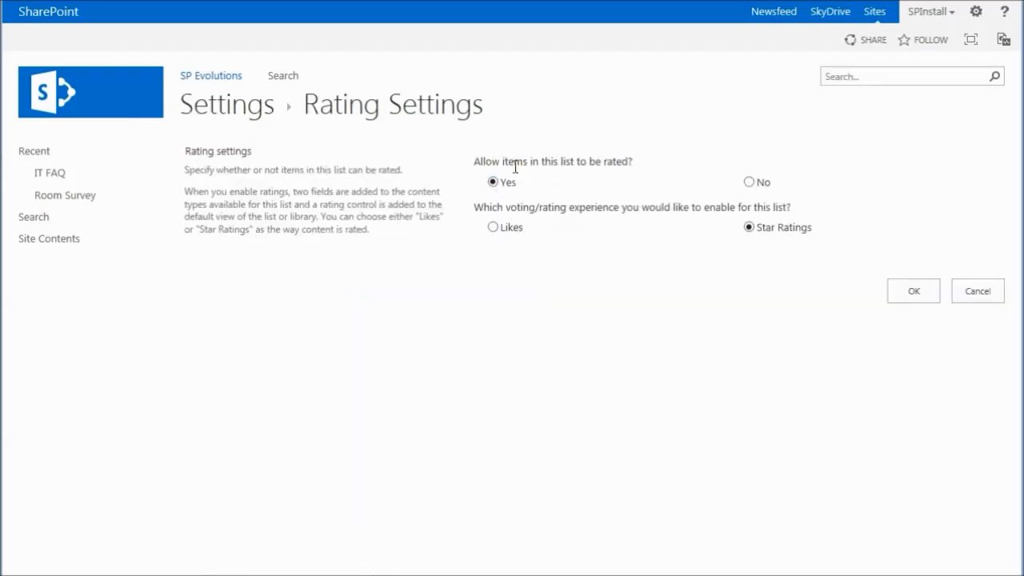
mouse_move(775, 253)
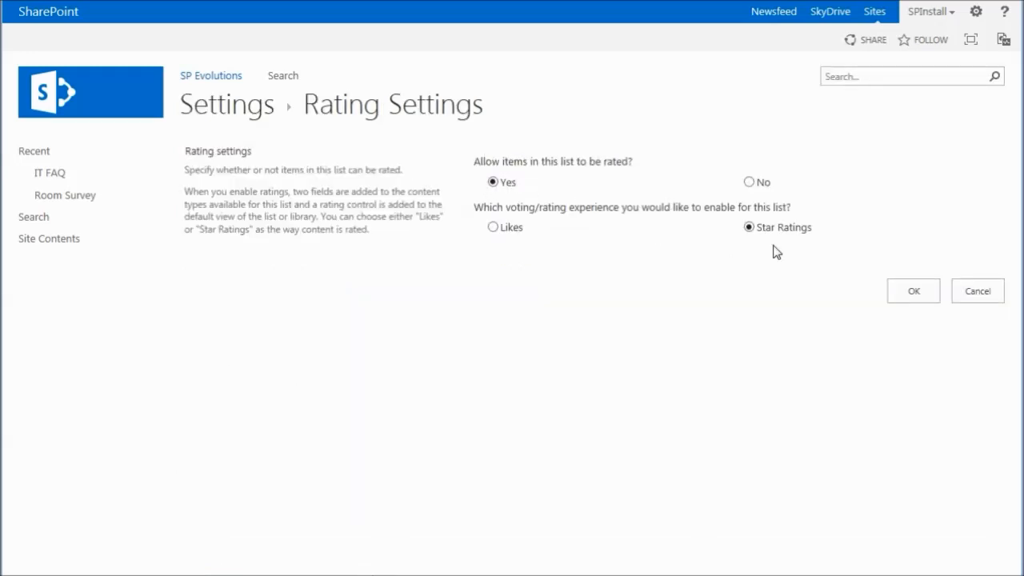
mouse_move(977, 291)
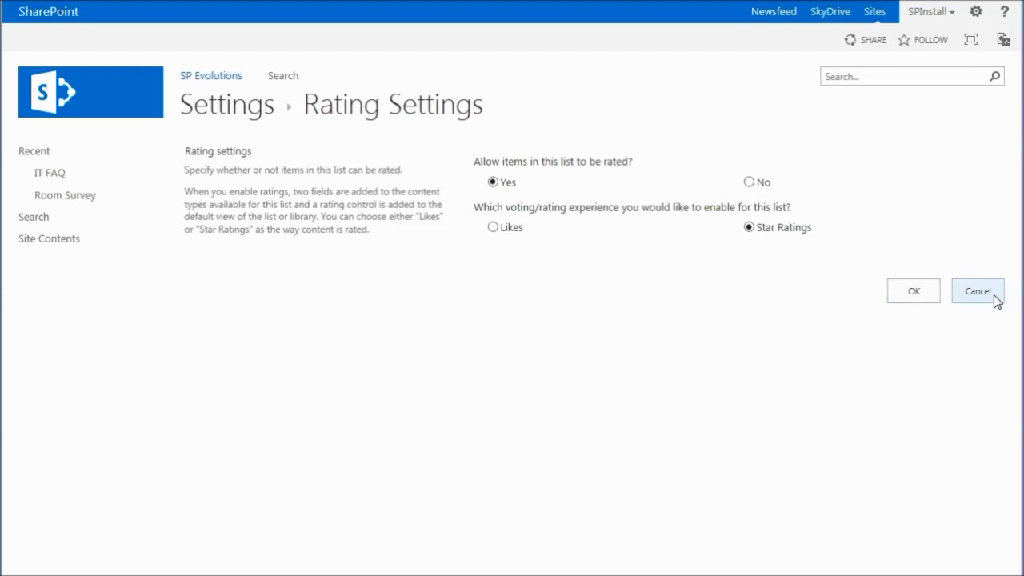
left_click(976, 291)
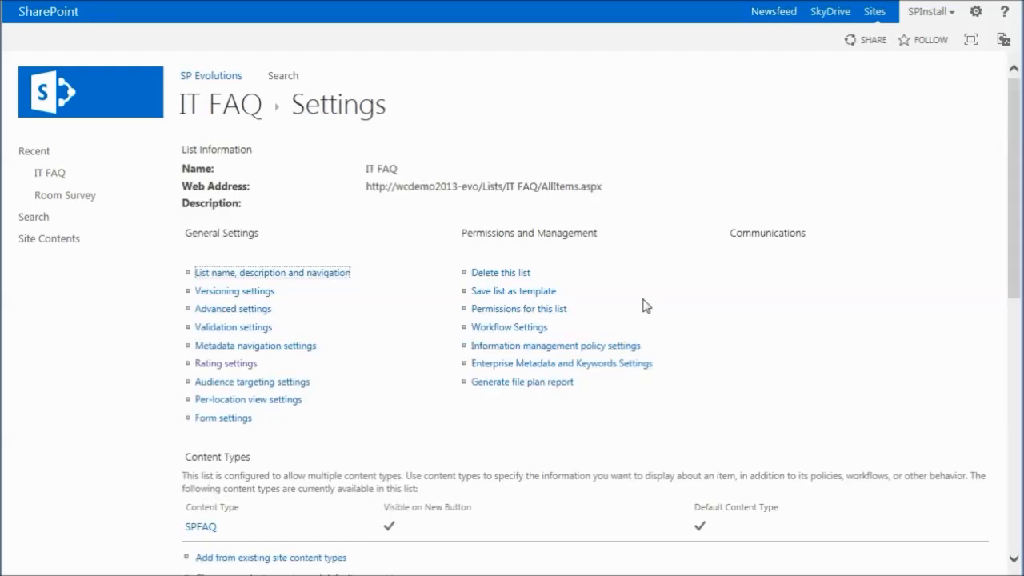
mouse_move(371, 303)
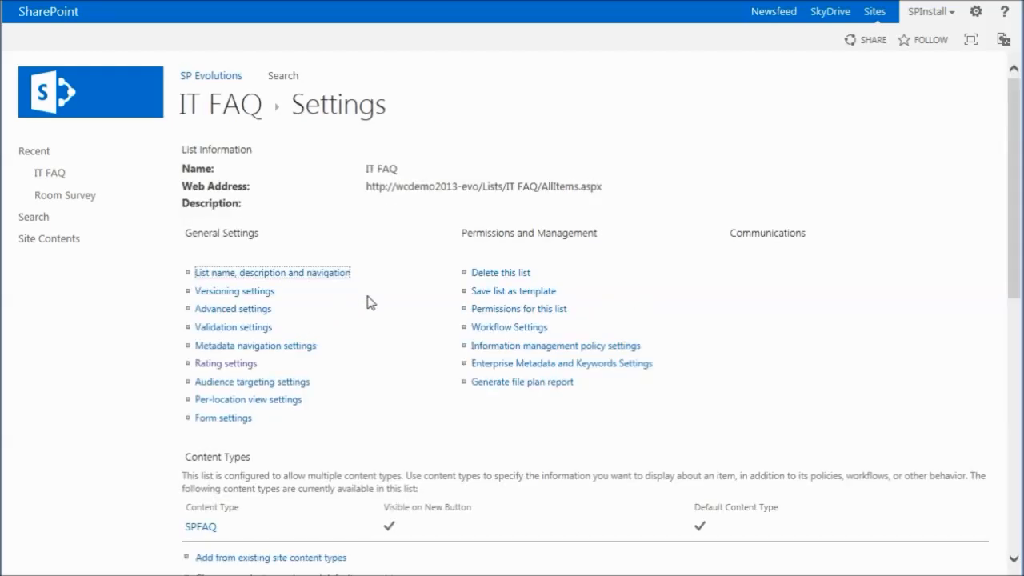
mouse_move(406, 304)
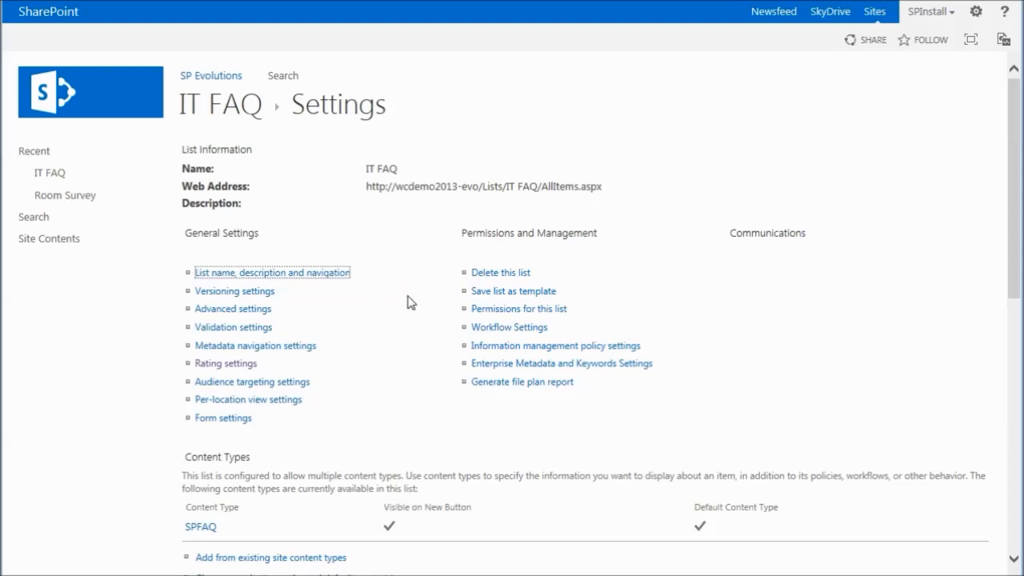
mouse_move(392, 309)
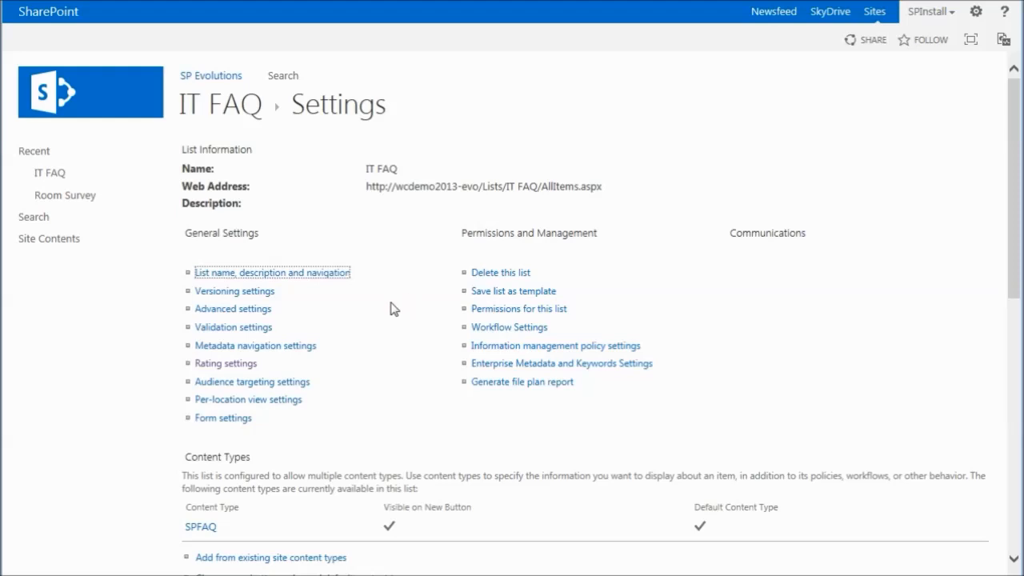
mouse_move(394, 269)
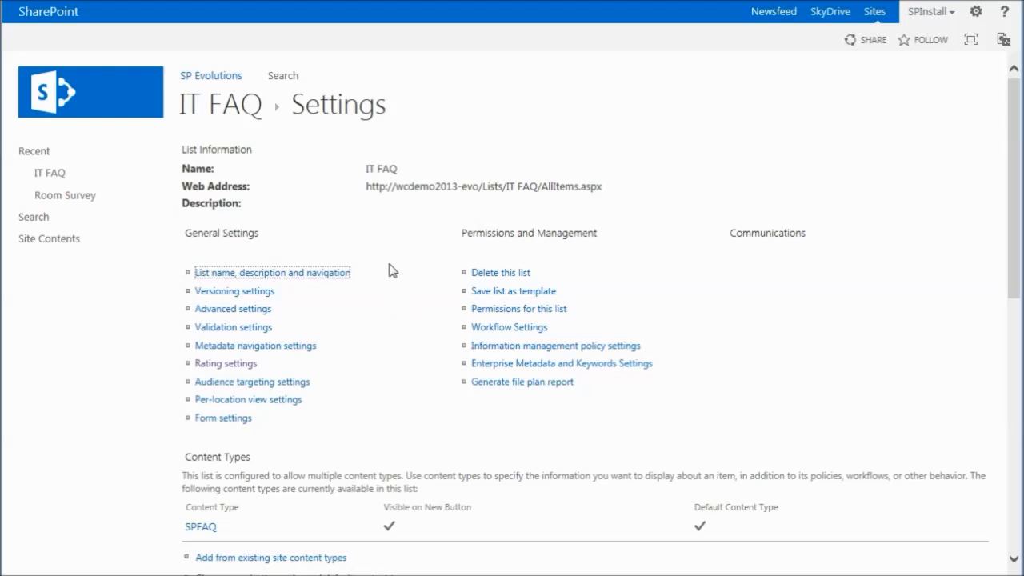
Step: Scroll through the SPFAQ content type and column definitions on the List Settings page
scroll("down", 3)
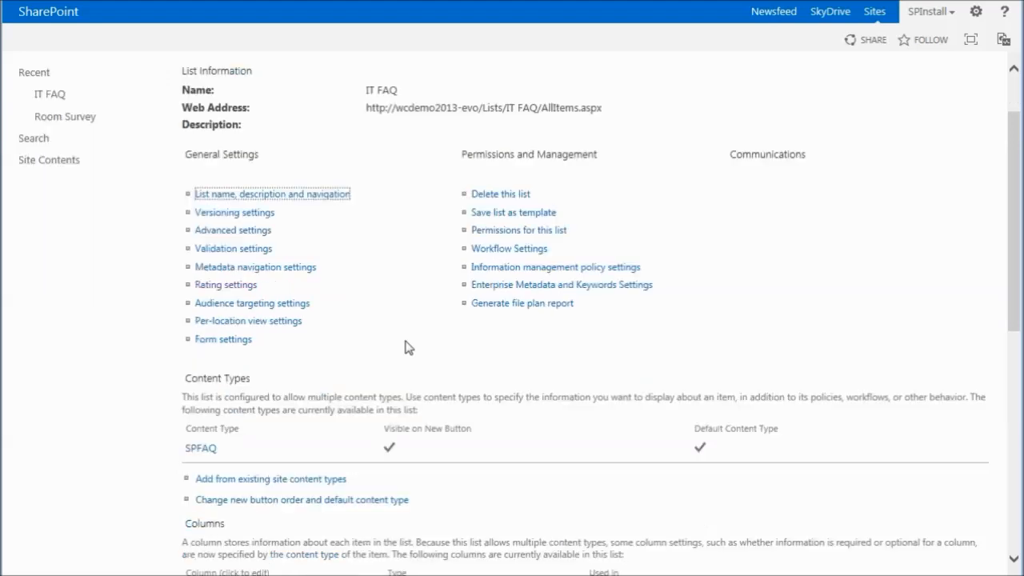
scroll("down", 3)
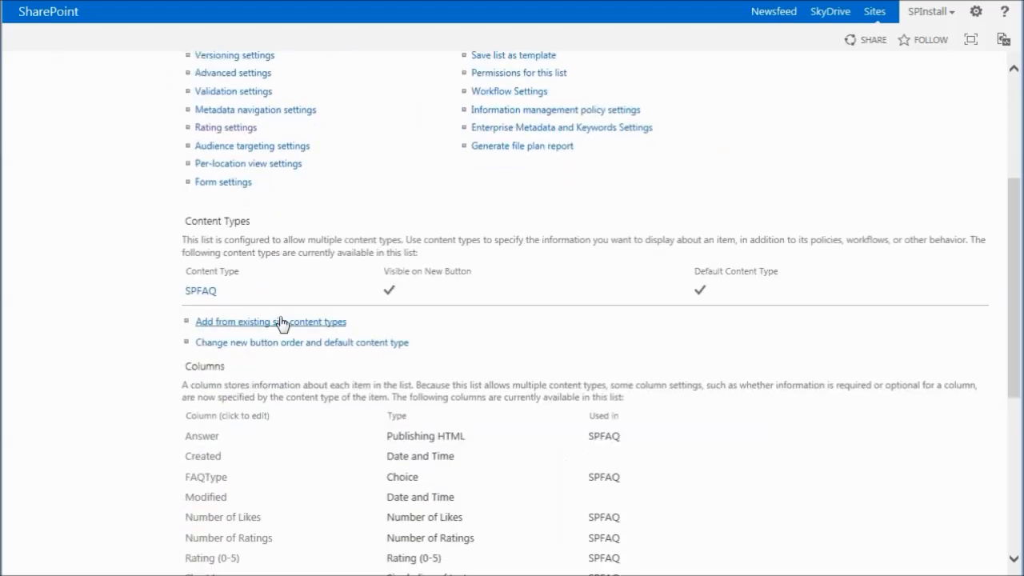
scroll("down", 3)
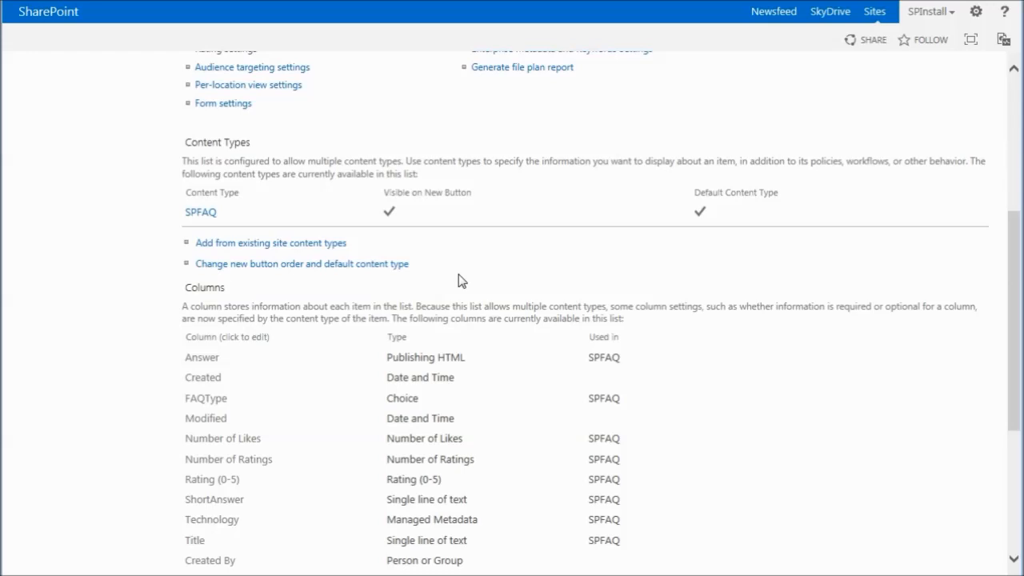
mouse_move(499, 262)
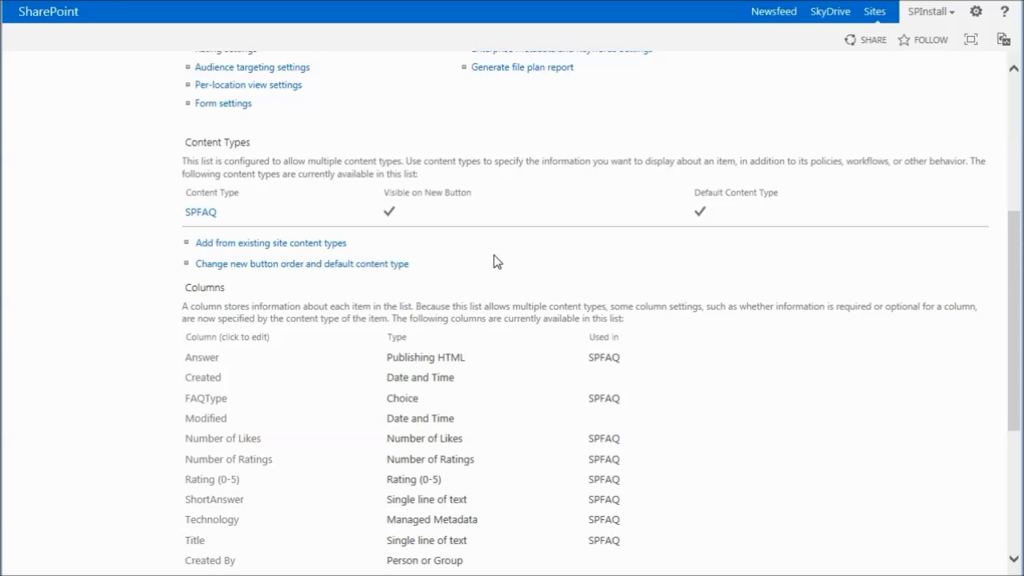
scroll("down", 3)
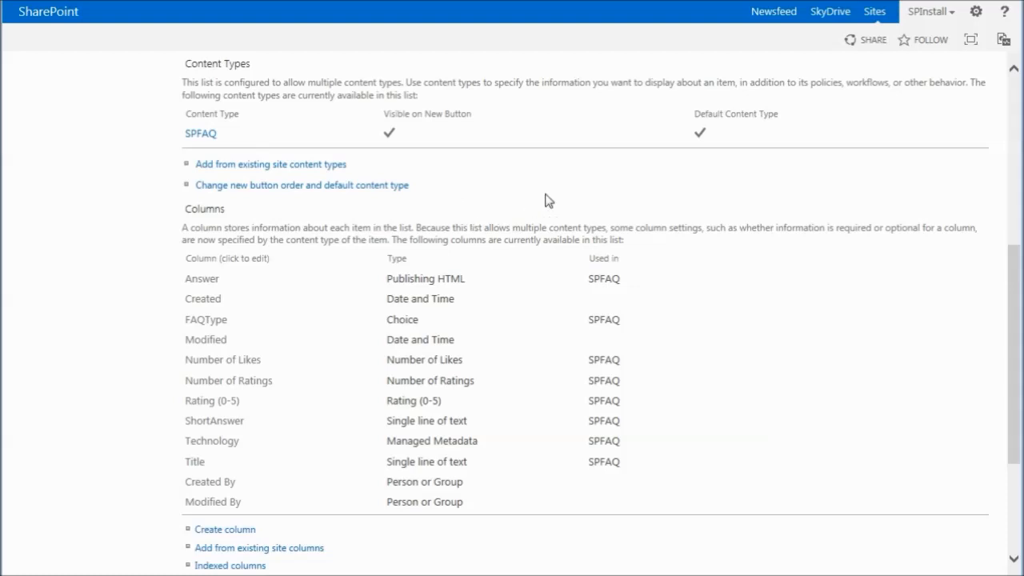
mouse_move(439, 271)
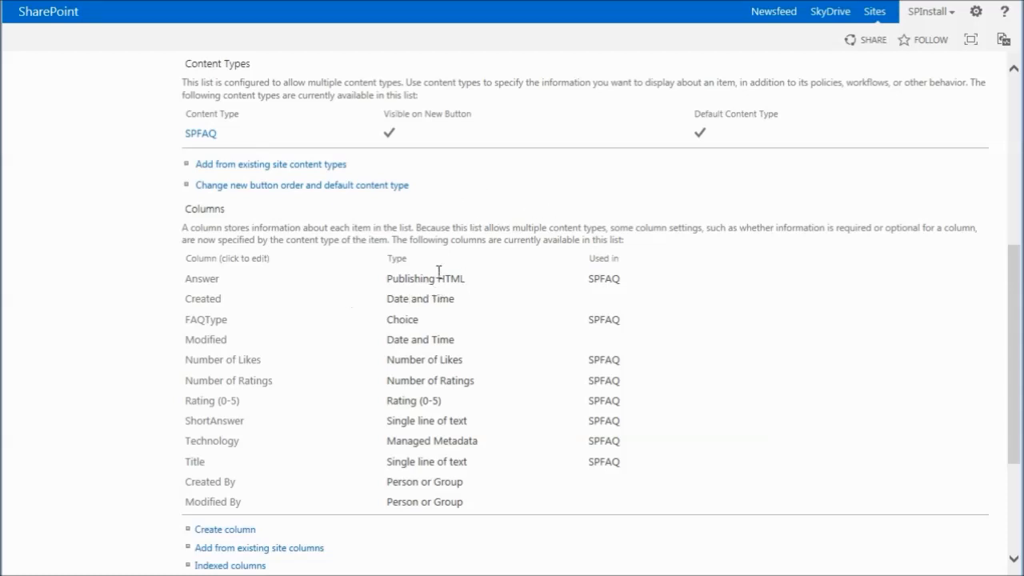
mouse_move(464, 296)
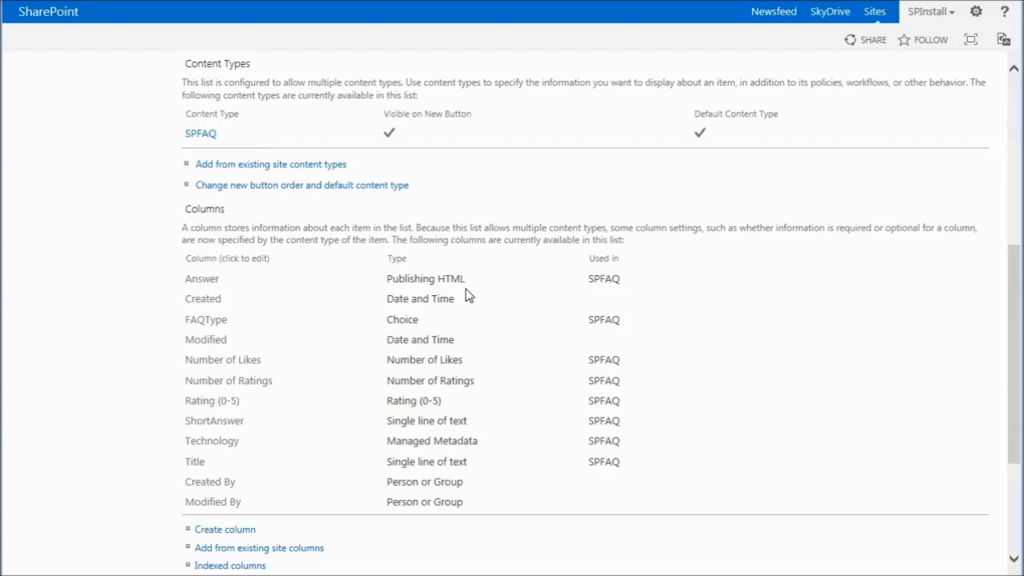
scroll("up", 3)
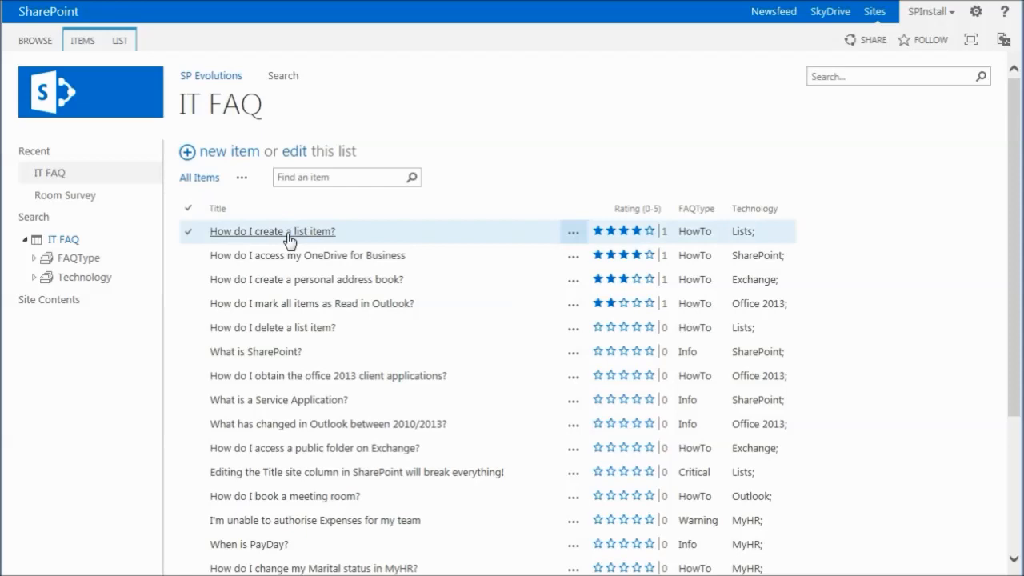
left_click(273, 231)
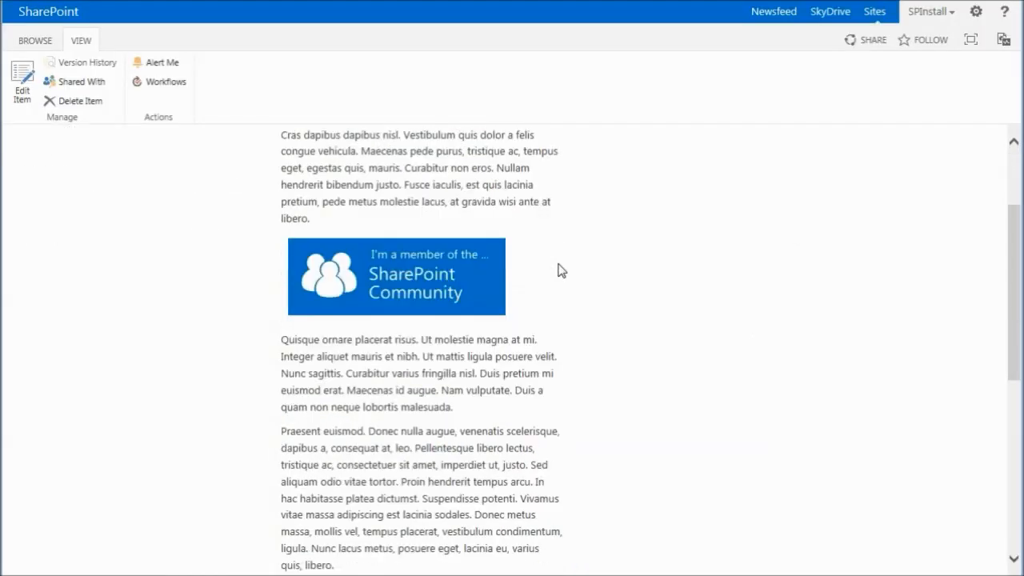
scroll("up", 3)
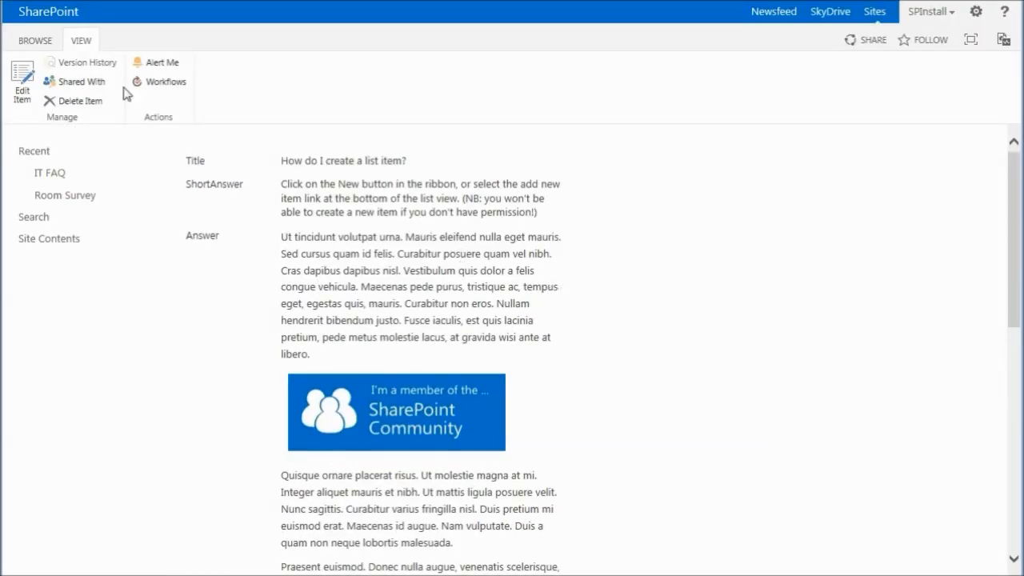
left_click(50, 173)
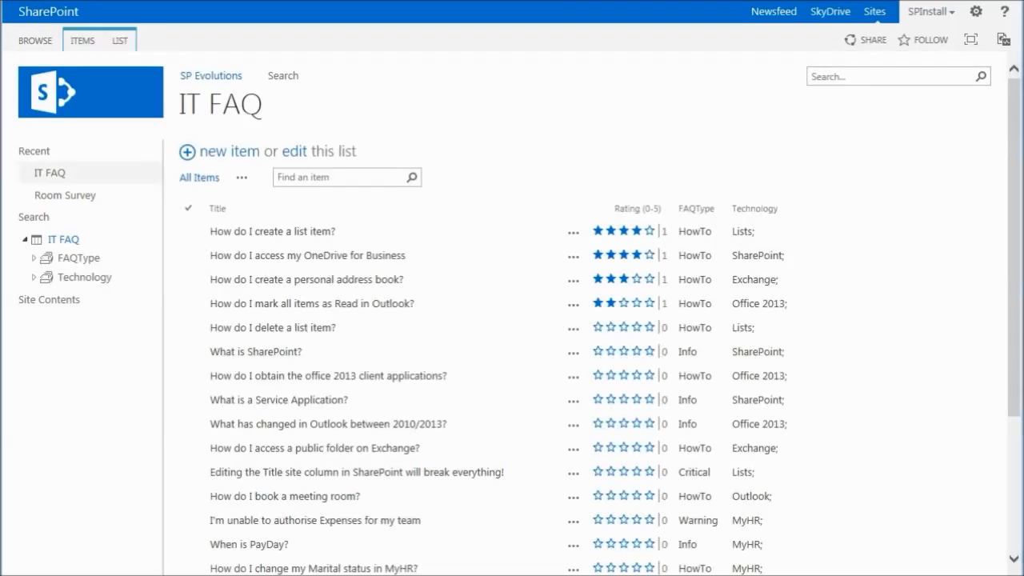
mouse_move(904, 359)
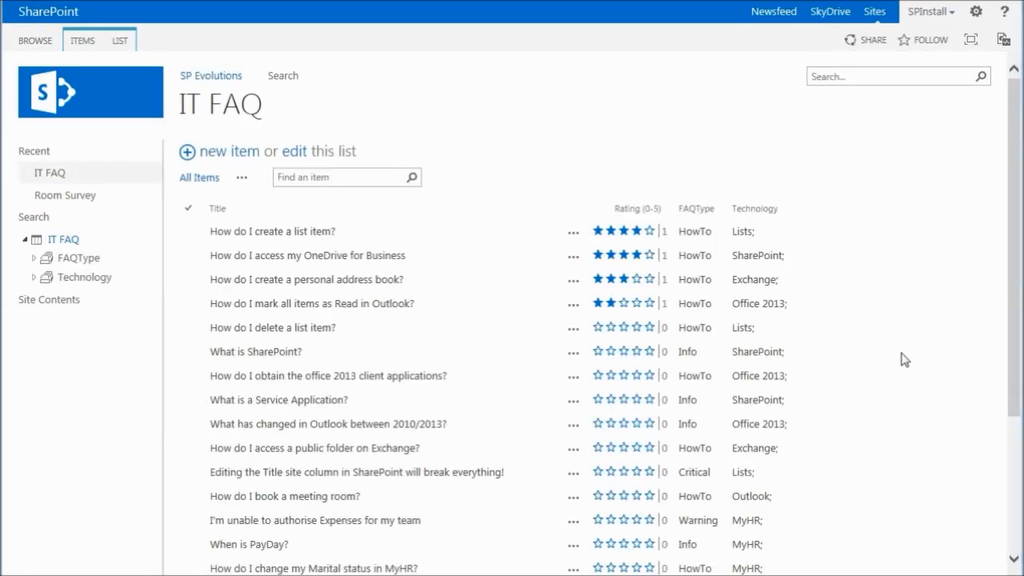
mouse_move(701, 209)
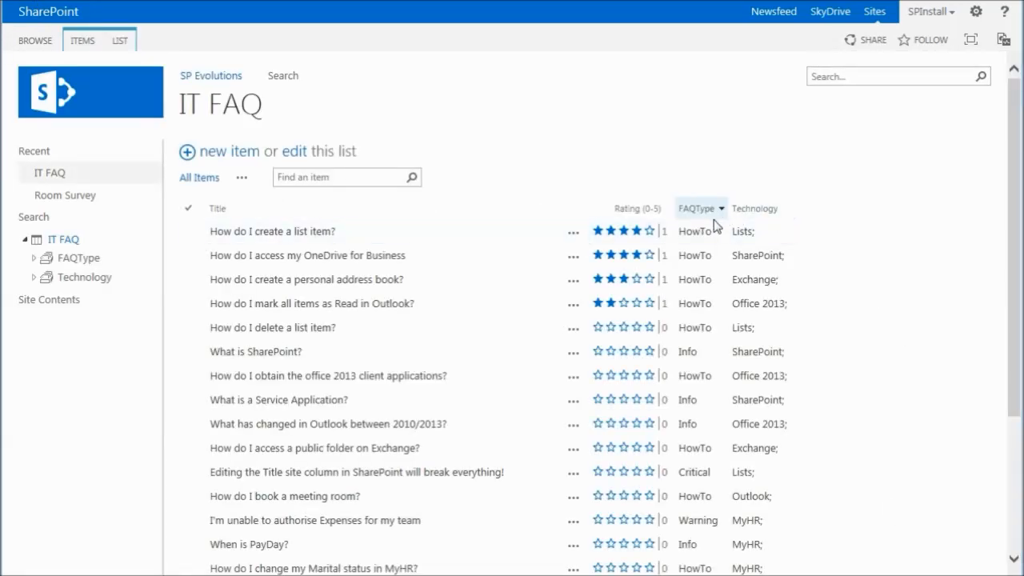
mouse_move(803, 308)
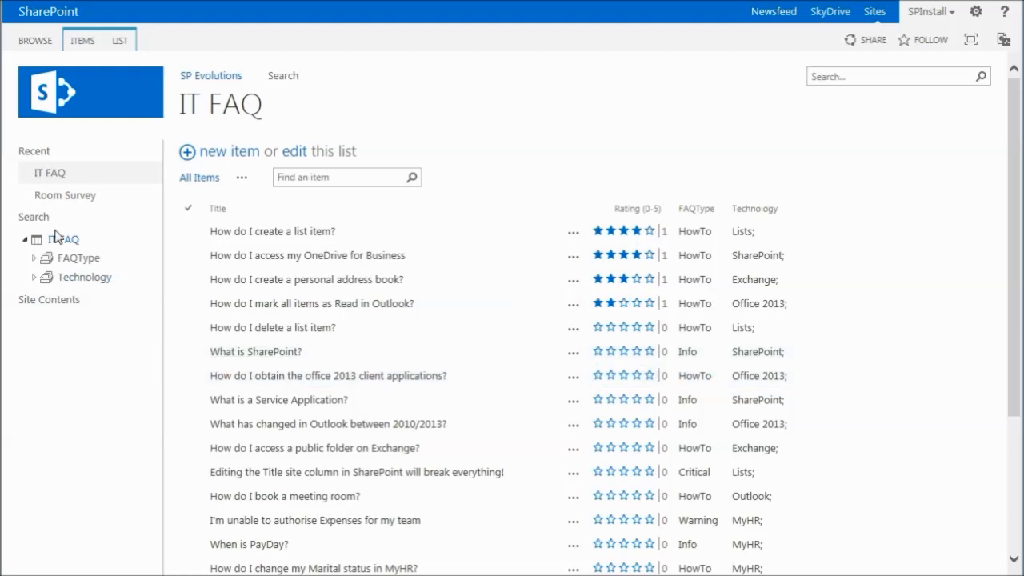
mouse_move(93, 302)
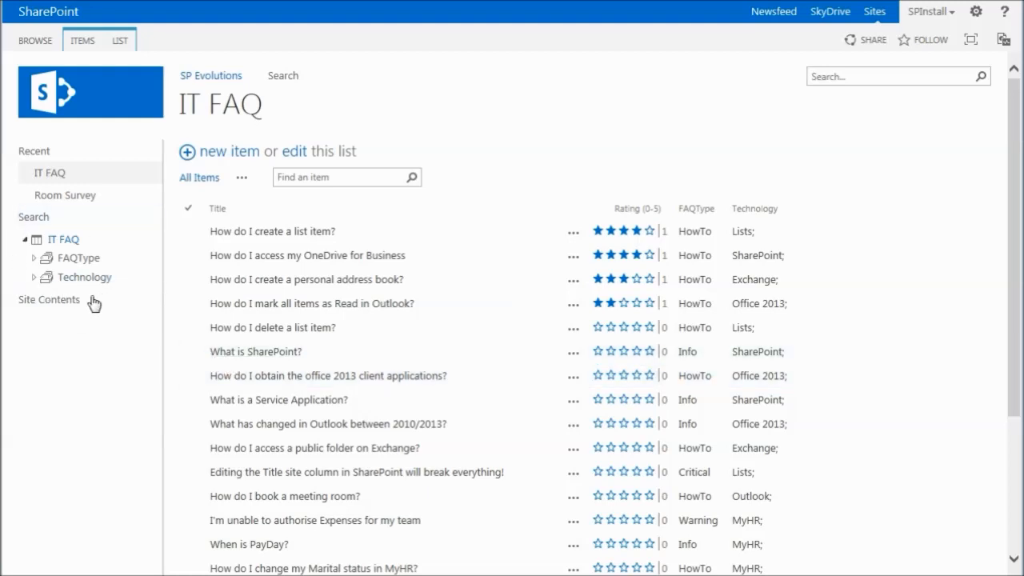
mouse_move(71, 245)
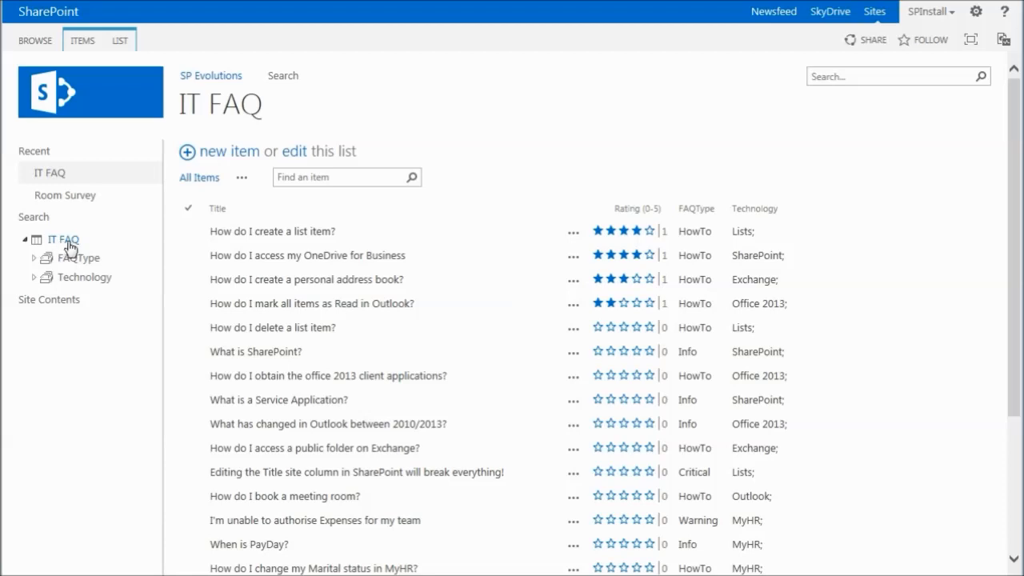
mouse_move(31, 285)
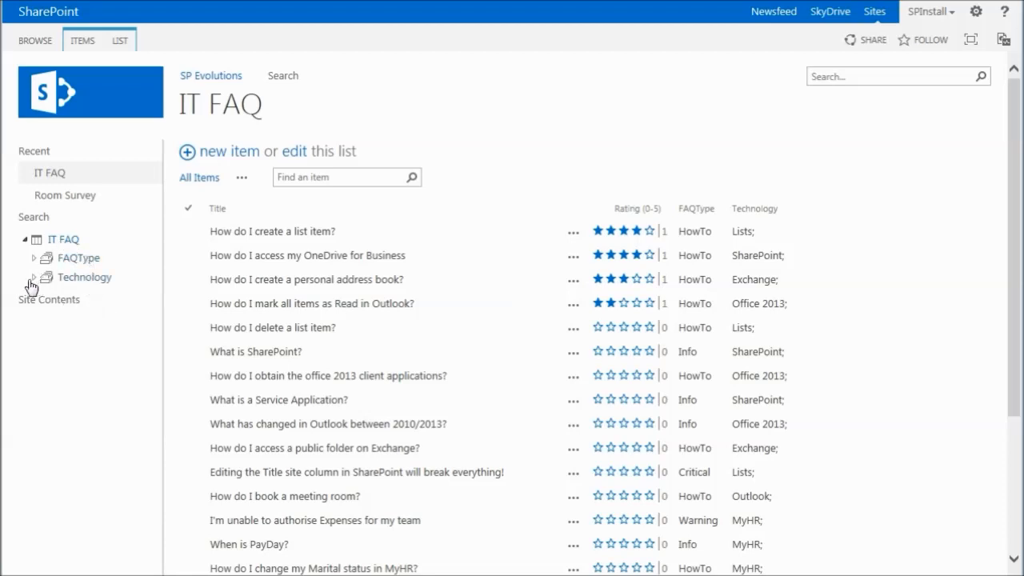
Step: Filter the IT FAQ list to Technology > SharePoint > Lists, then to FAQType Critical
left_click(33, 277)
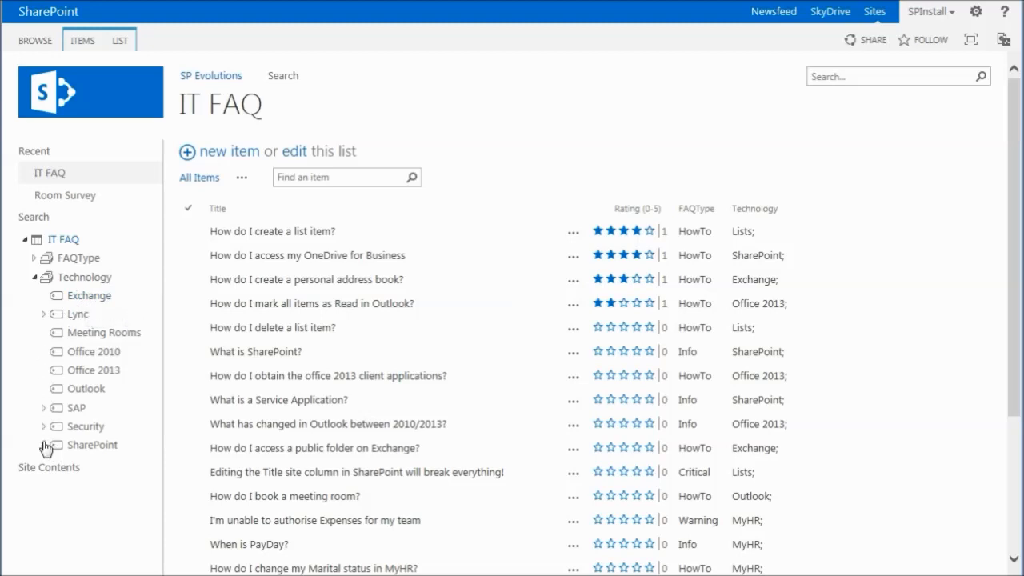
left_click(45, 445)
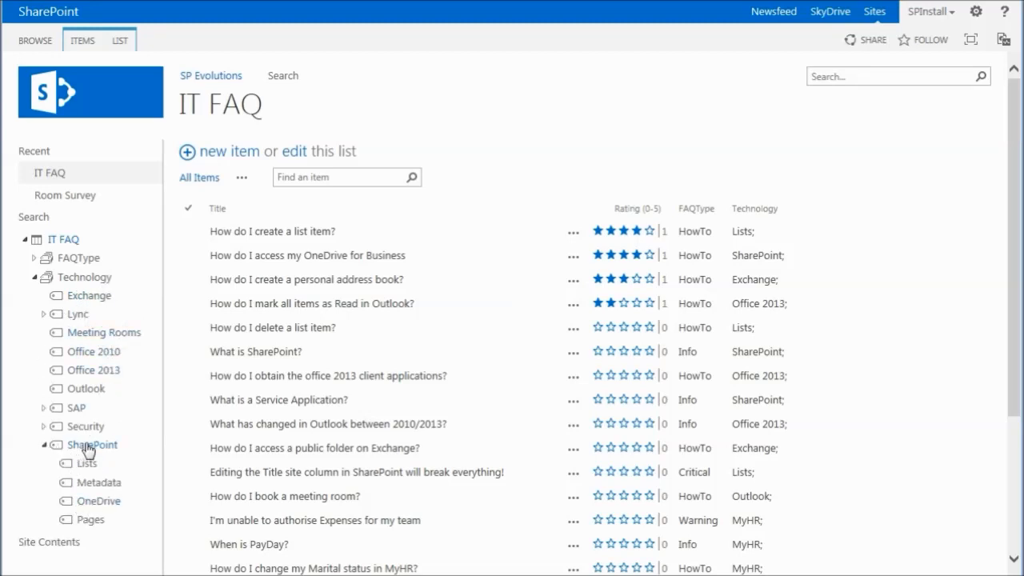
left_click(92, 445)
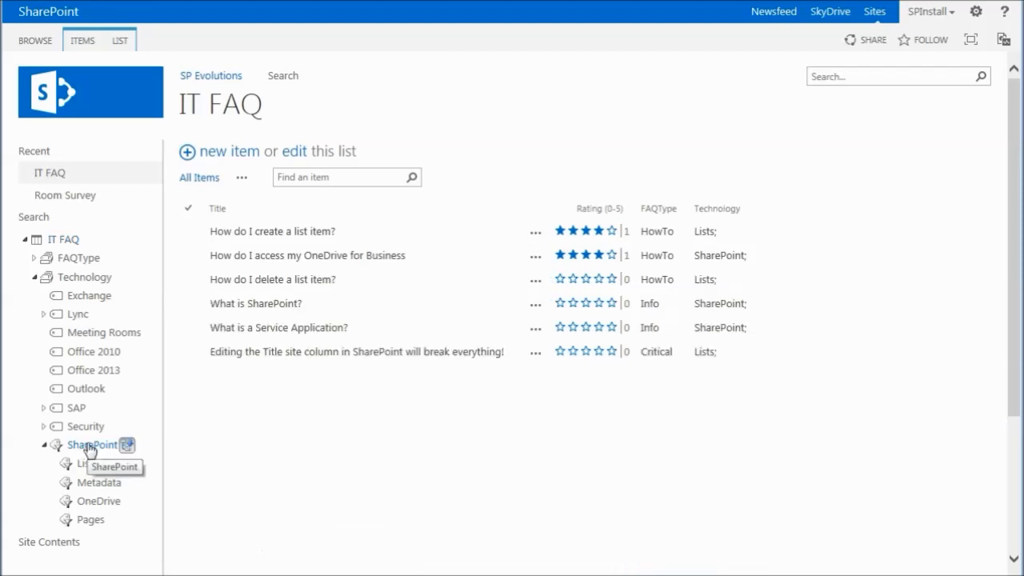
mouse_move(250, 413)
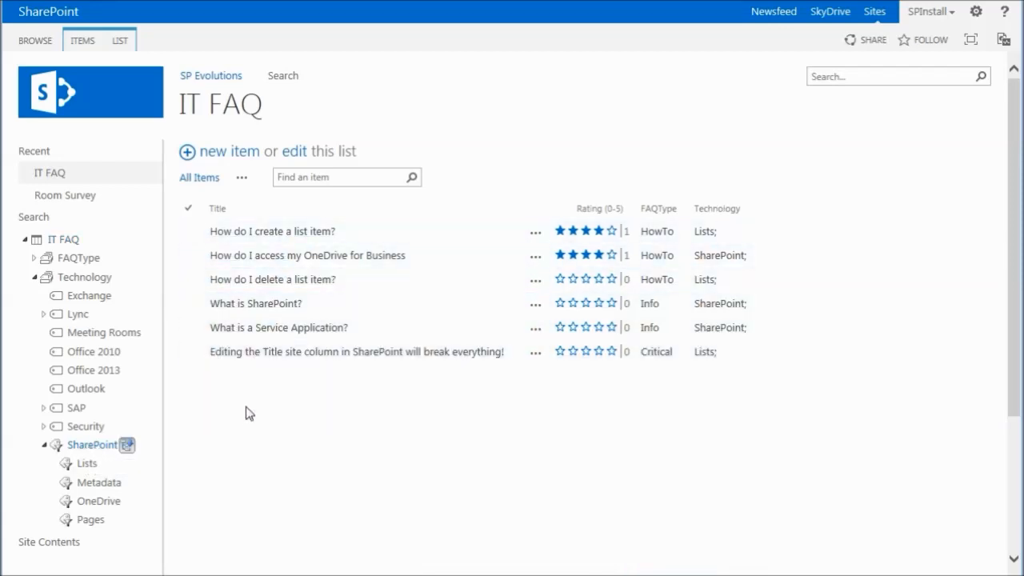
mouse_move(88, 477)
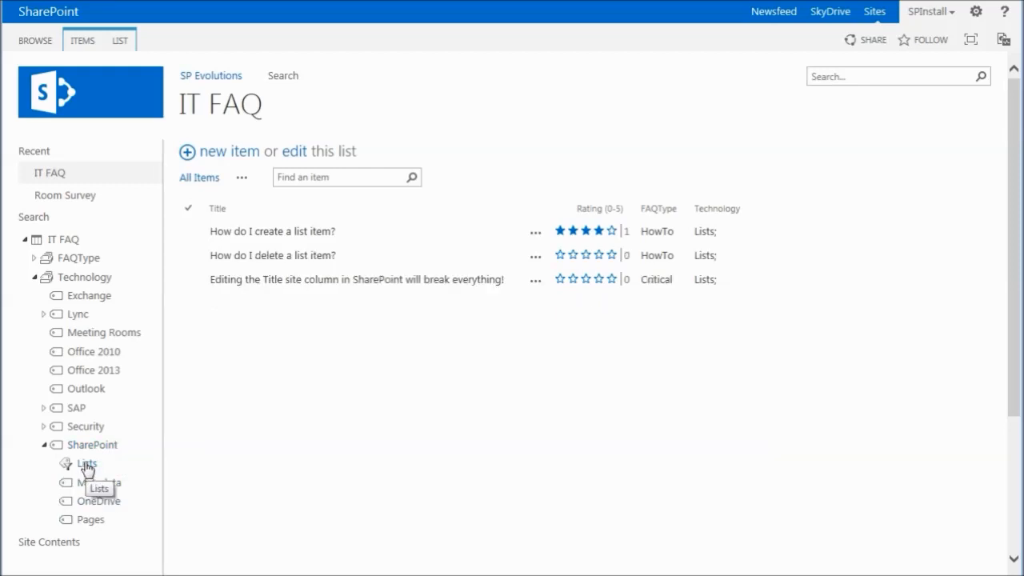
left_click(35, 258)
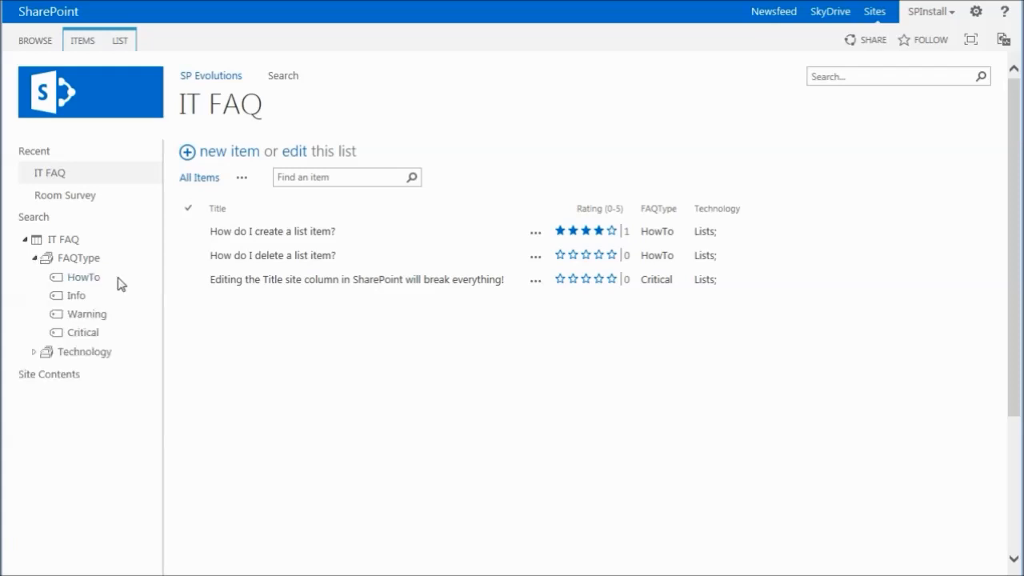
left_click(83, 277)
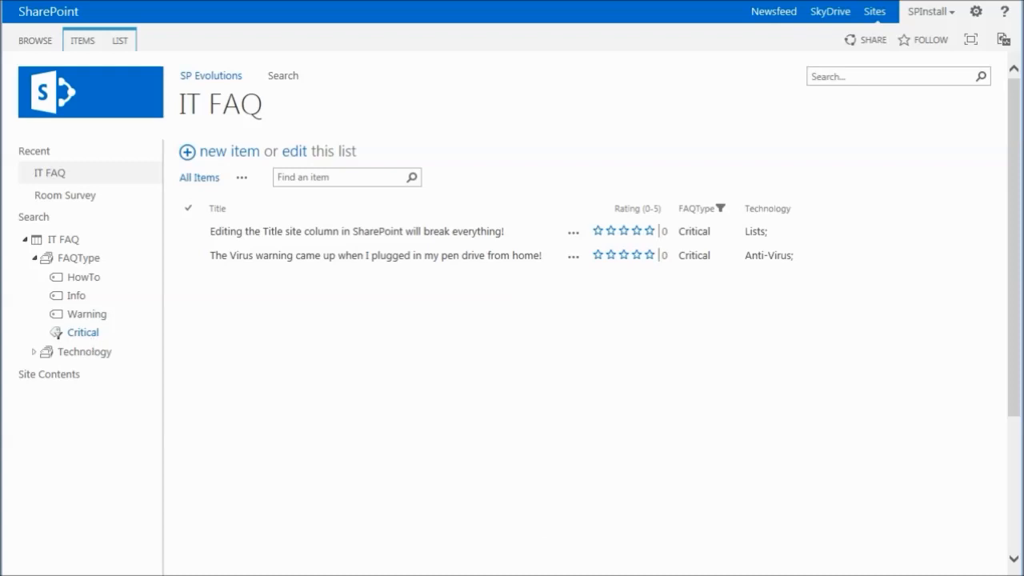
mouse_move(40, 264)
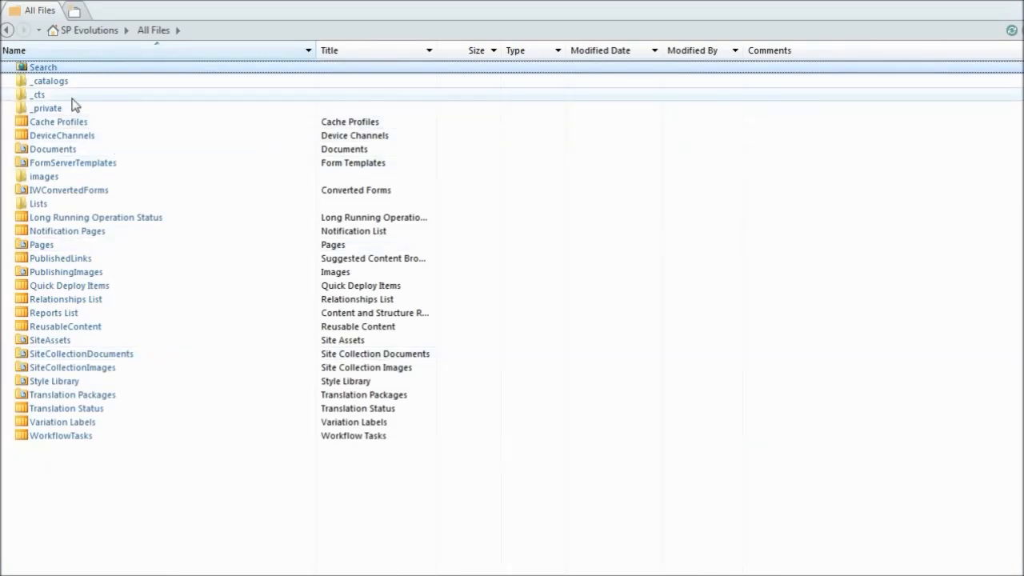
mouse_move(50, 80)
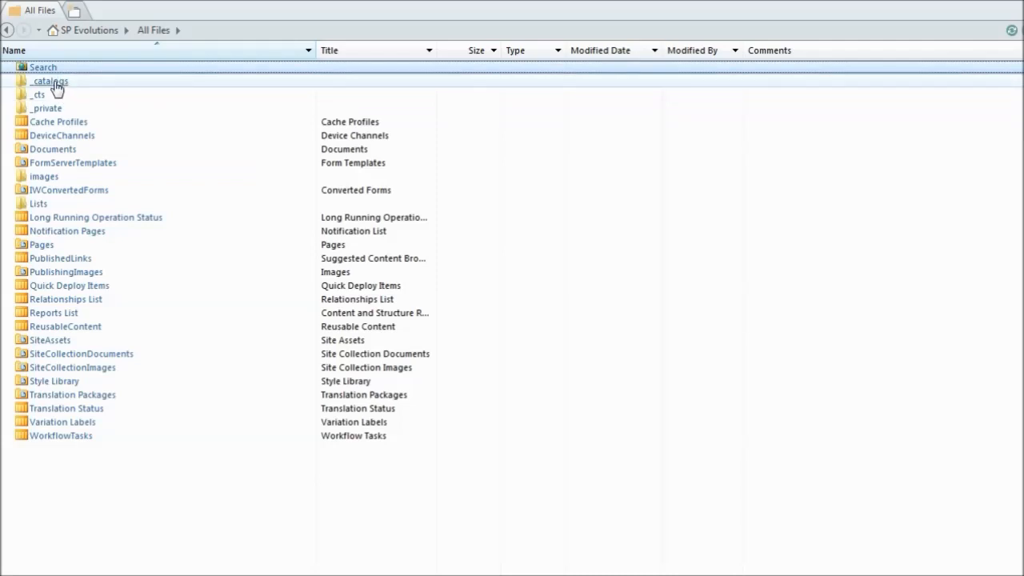
Step: Browse _catalogs > masterpage > Display Templates and bring up actions for csr_ovr_Render_FAQAdvancedPaged.js
double_click(50, 80)
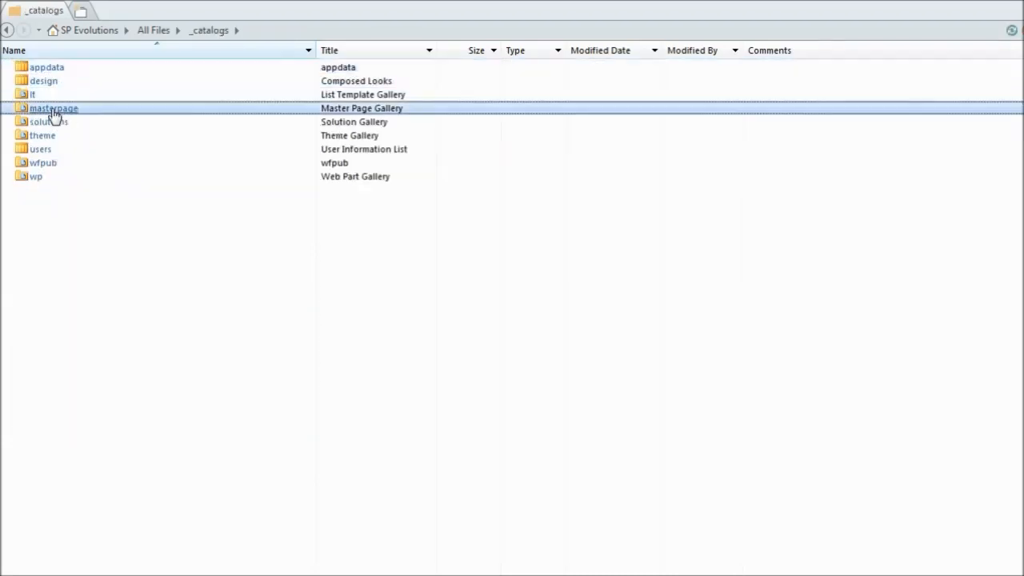
double_click(55, 109)
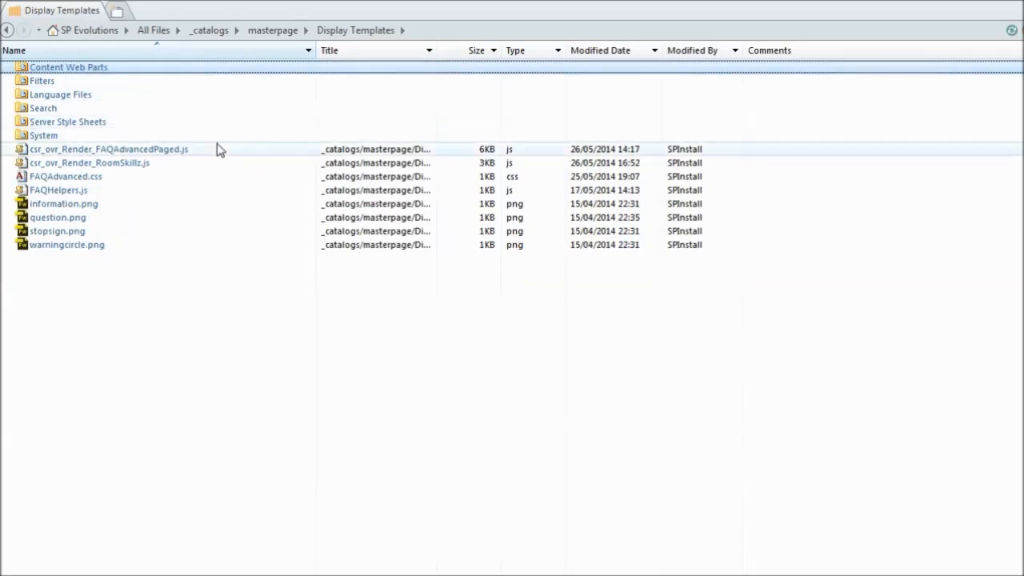
mouse_move(215, 163)
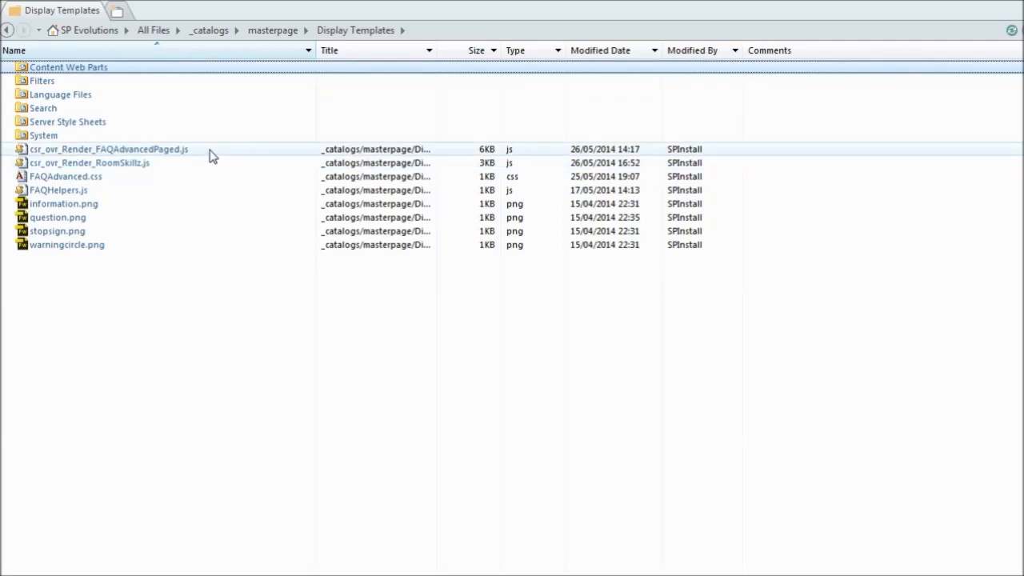
mouse_move(206, 157)
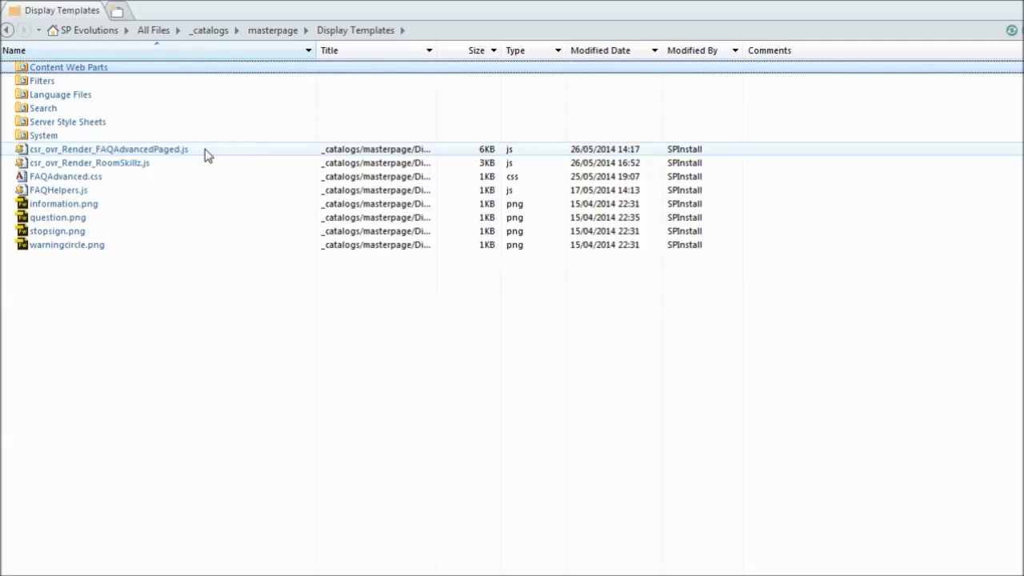
mouse_move(147, 163)
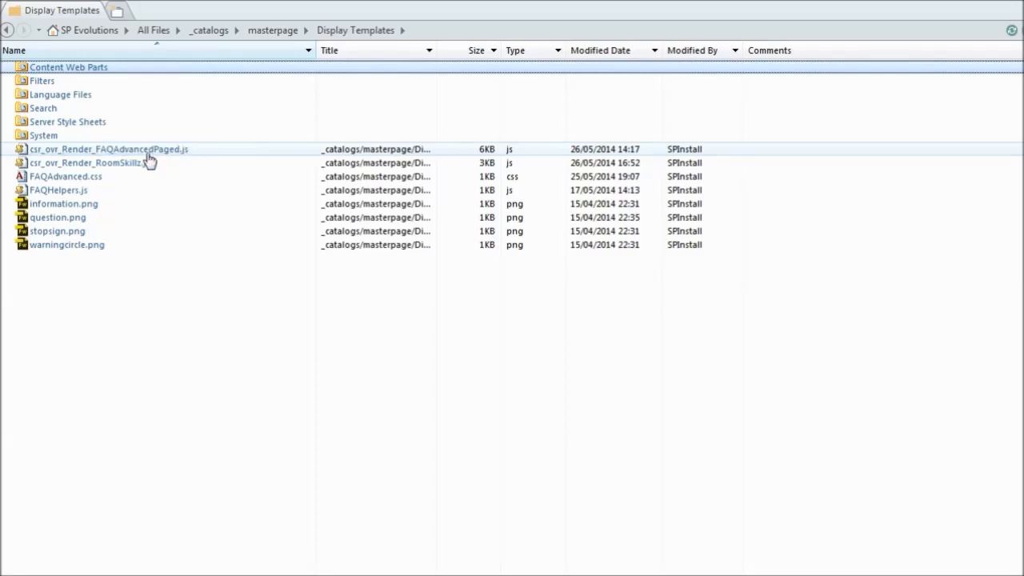
mouse_move(157, 163)
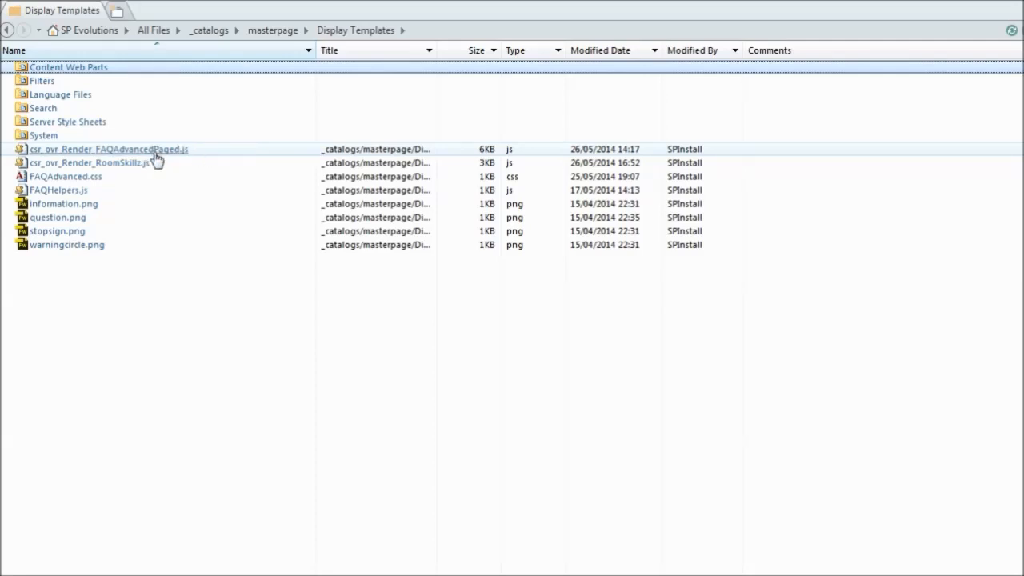
mouse_move(167, 153)
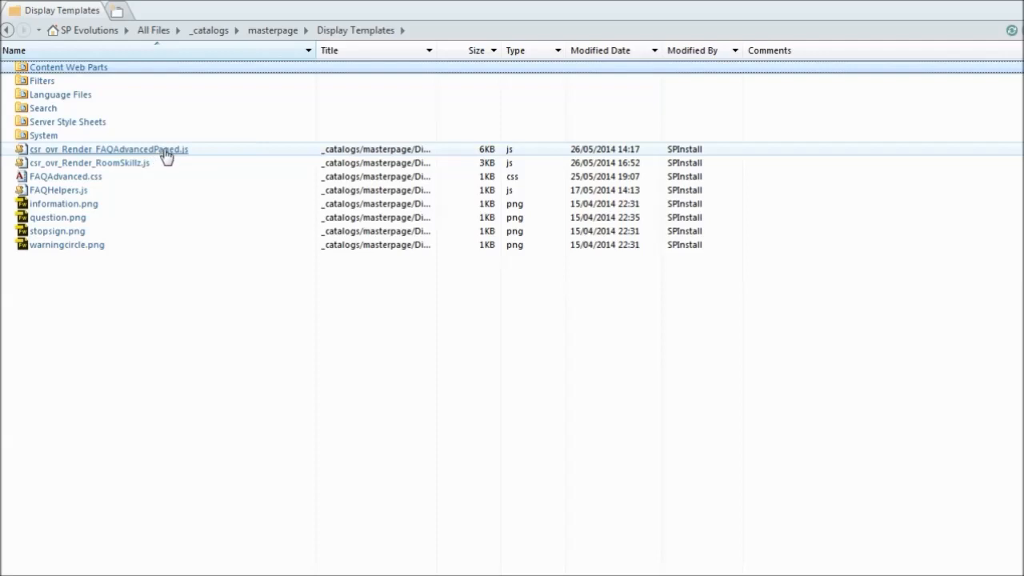
right_click(109, 149)
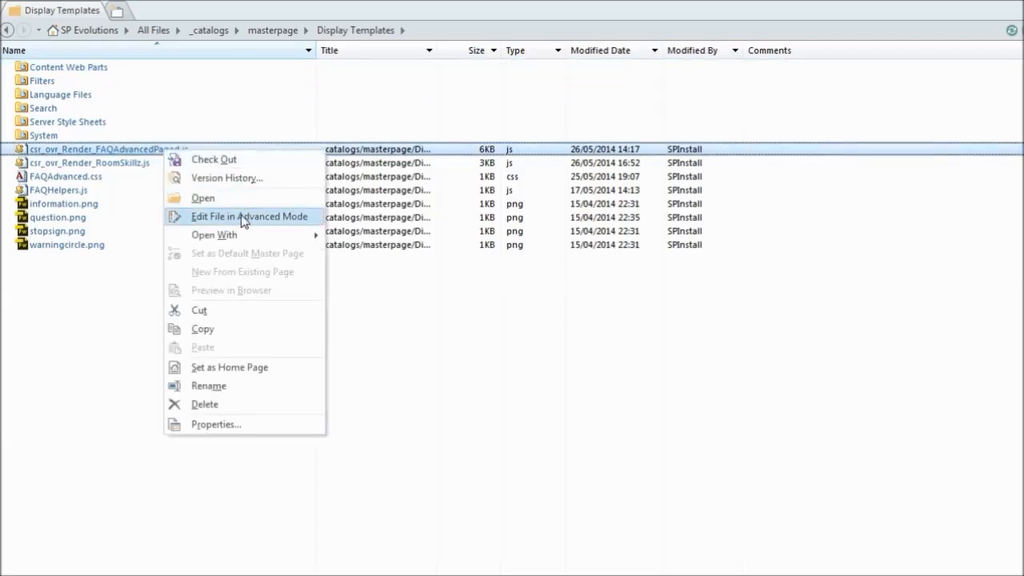
Step: Edit csr_ovr_Render_FAQAdvancedPaged.js in Advanced Mode in the code editor
left_click(250, 216)
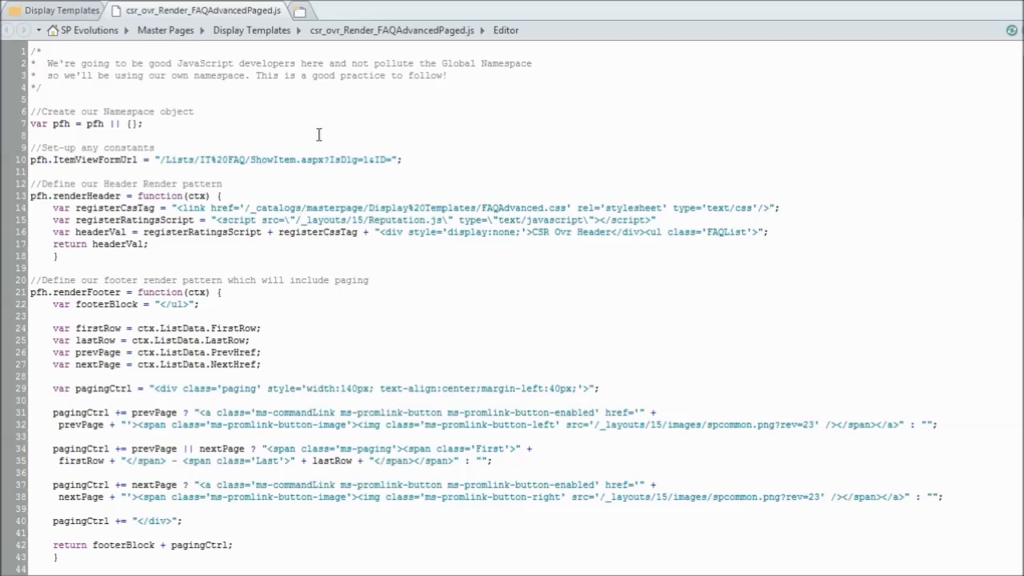
mouse_move(442, 138)
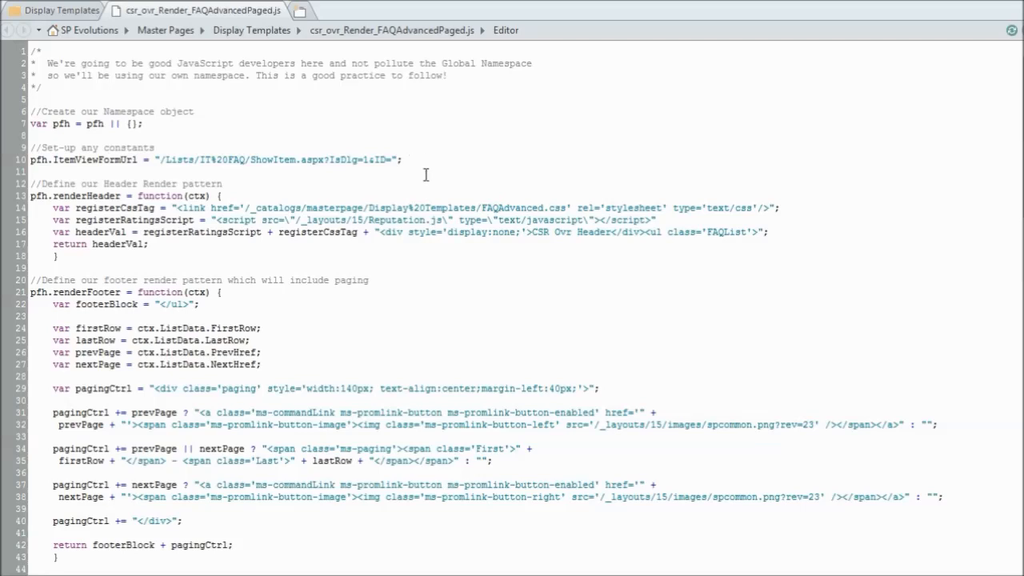
mouse_move(403, 135)
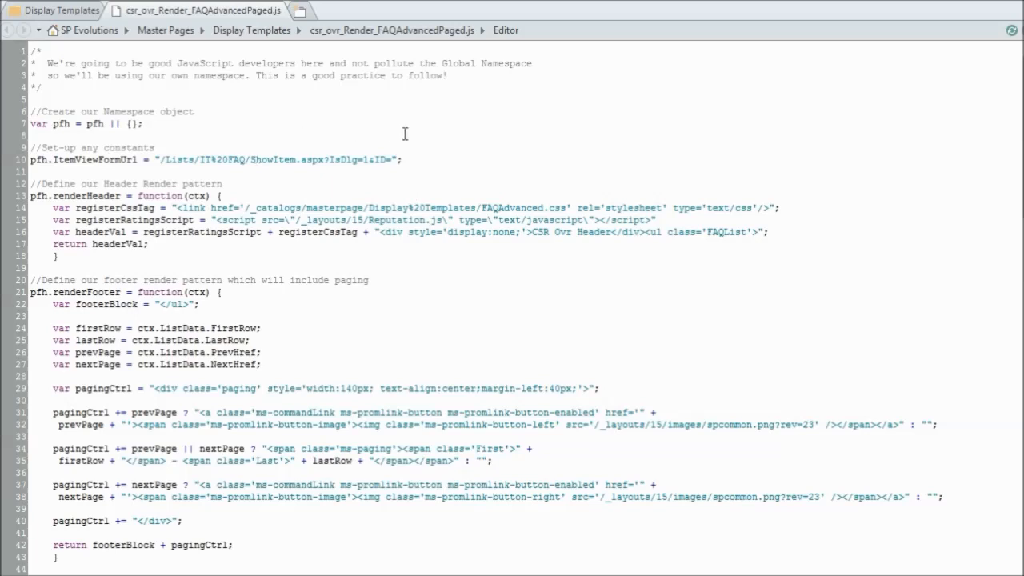
mouse_move(440, 179)
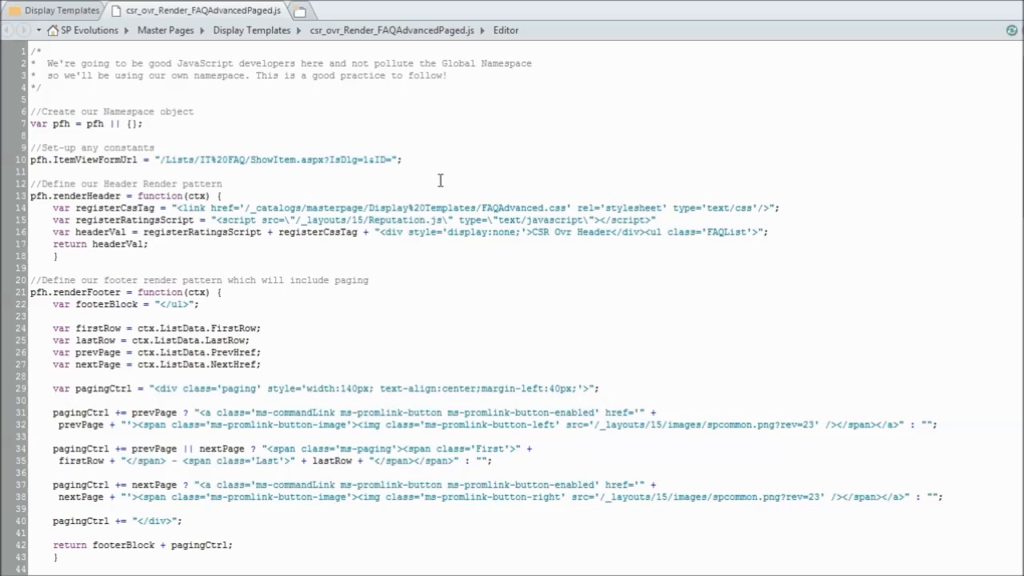
mouse_move(448, 312)
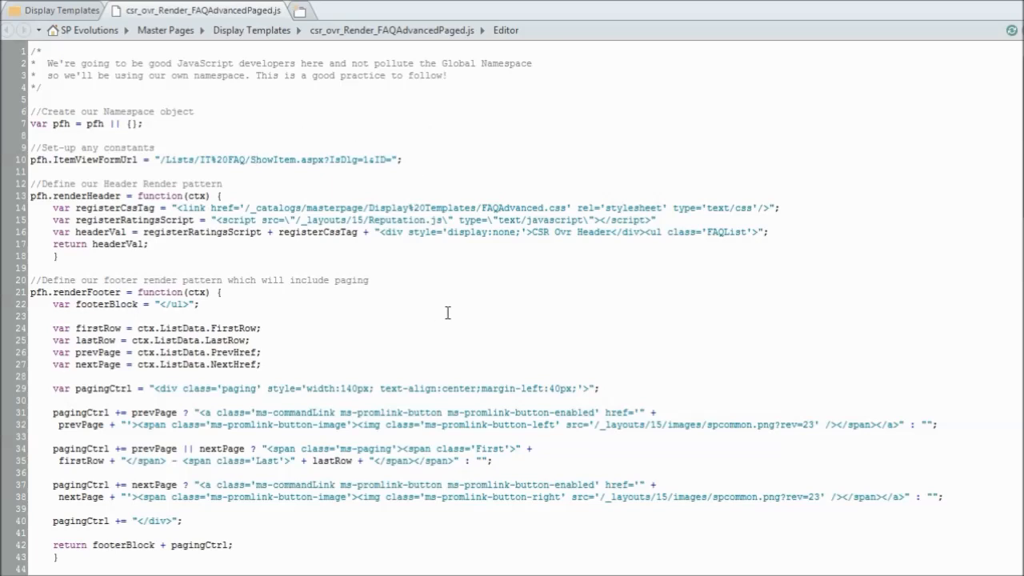
mouse_move(400, 265)
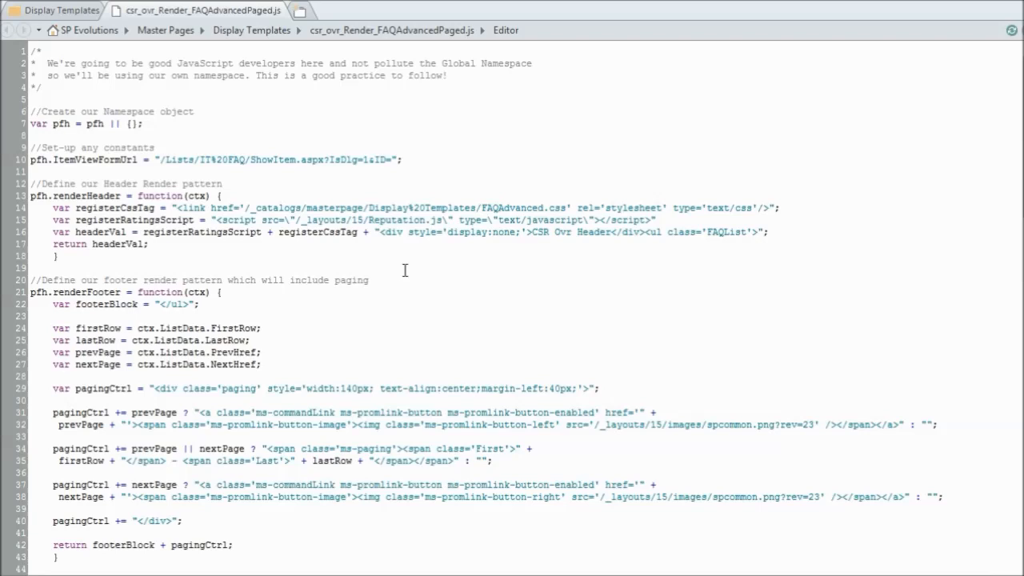
mouse_move(408, 272)
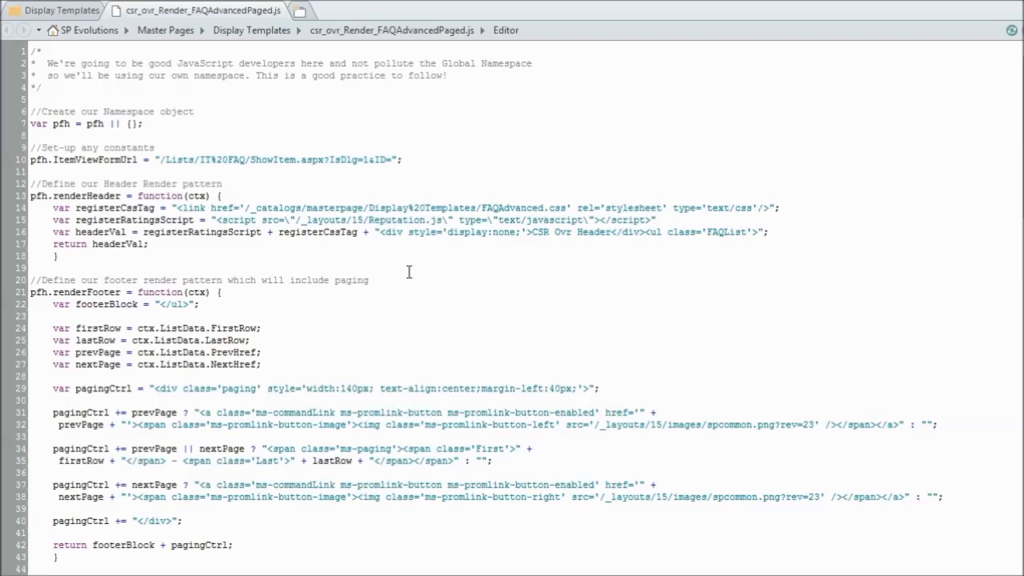
mouse_move(397, 294)
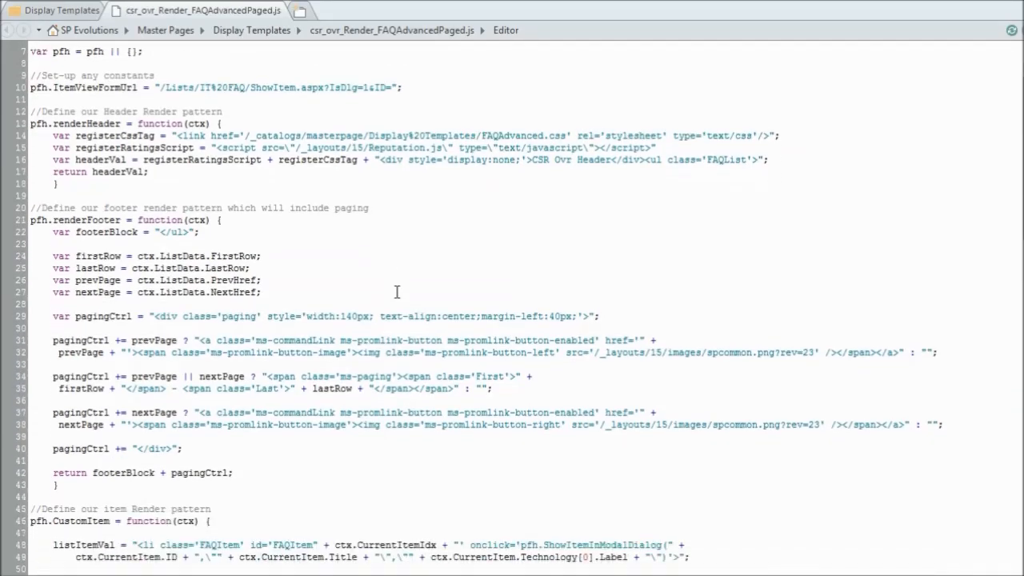
Step: Review the CustomItem function's FAQType icon switch block and star-rating loop
scroll("down", 3)
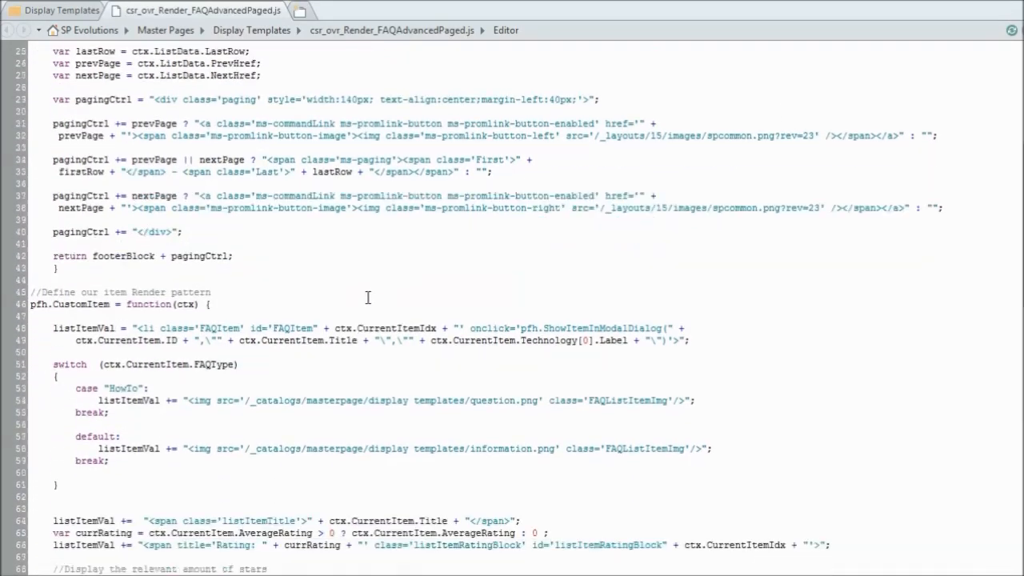
scroll("down", 3)
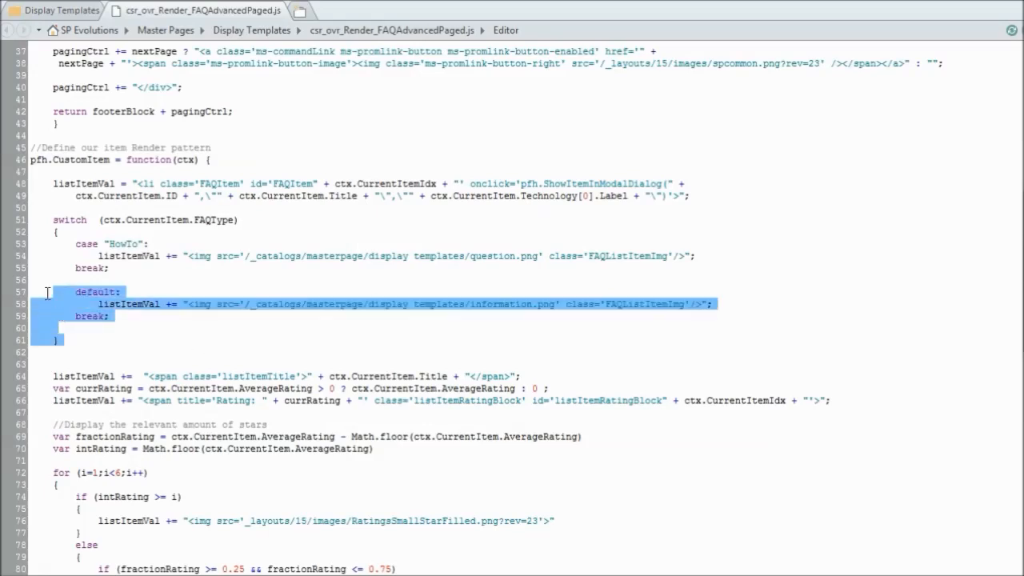
left_click_drag(48, 304, 192, 221)
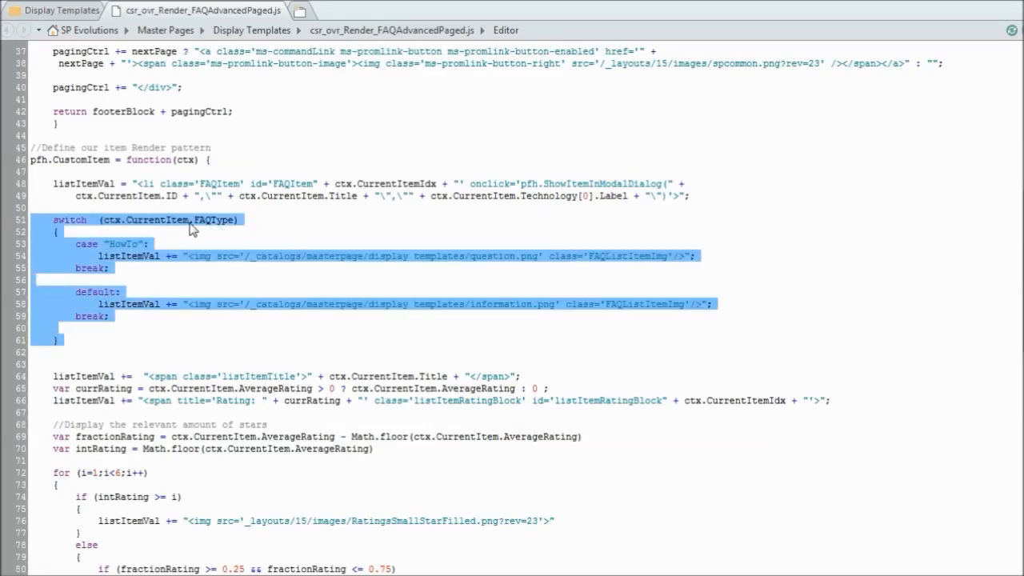
mouse_move(227, 232)
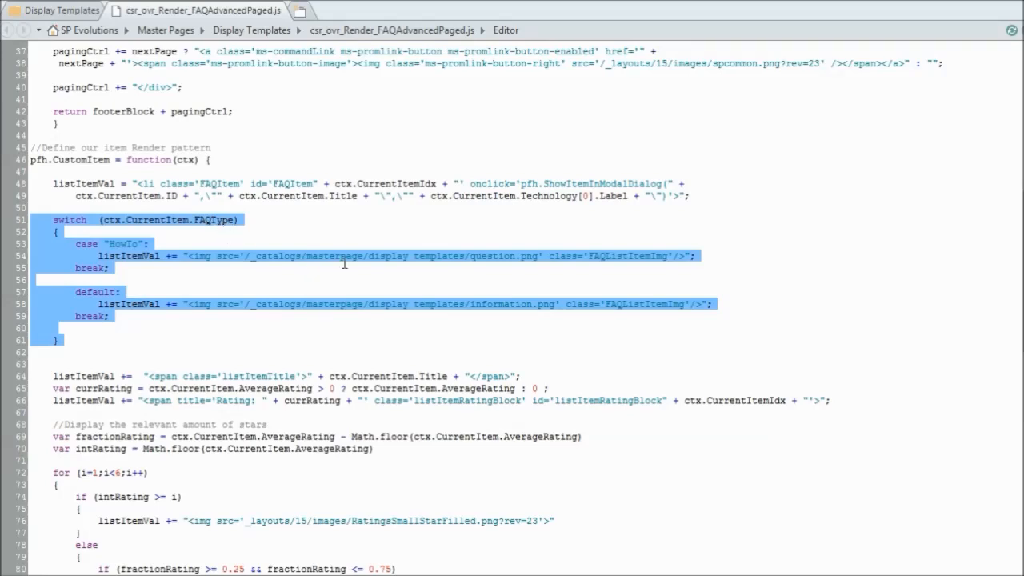
mouse_move(147, 248)
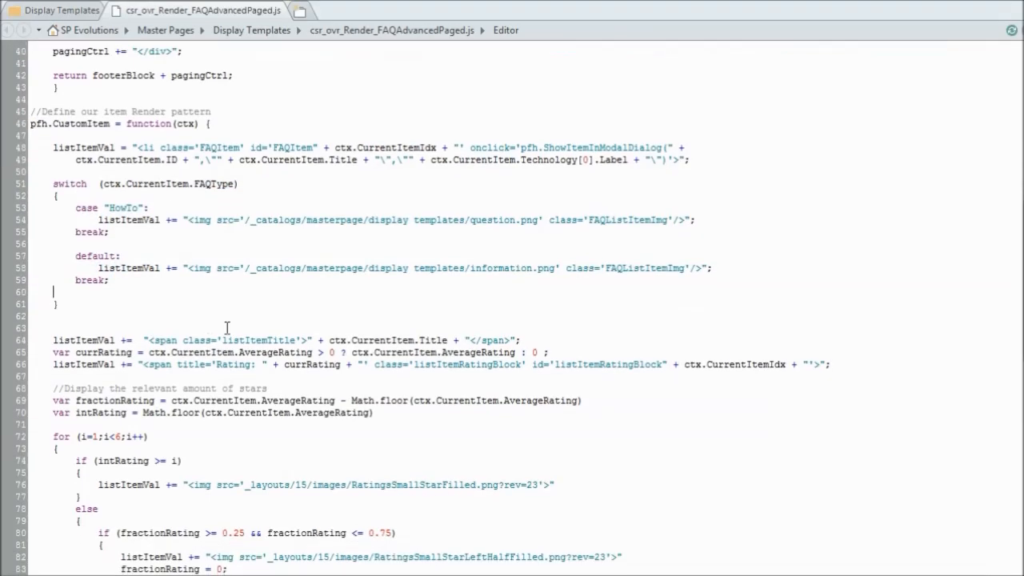
scroll("down", 3)
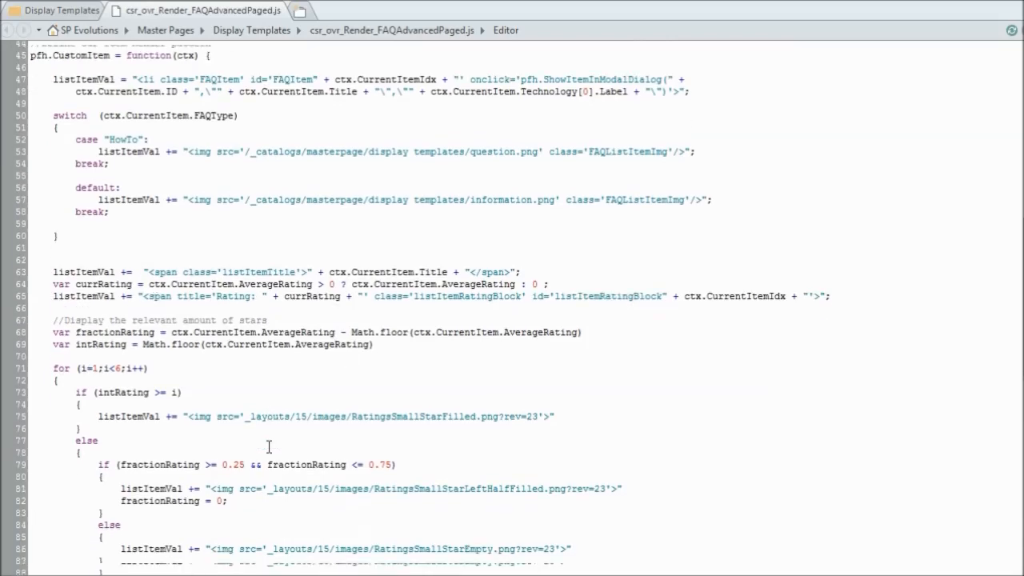
scroll("down", 3)
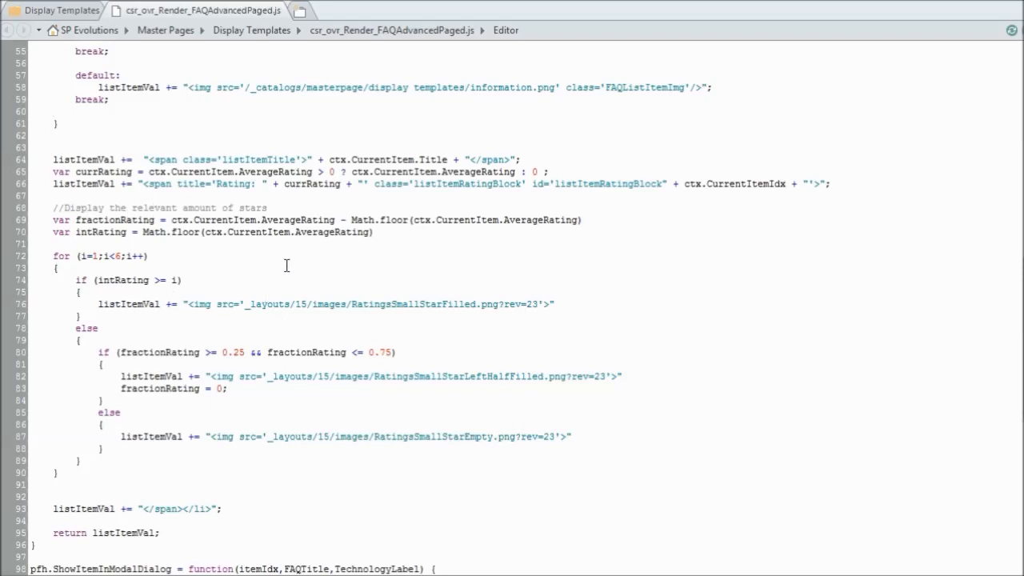
mouse_move(374, 336)
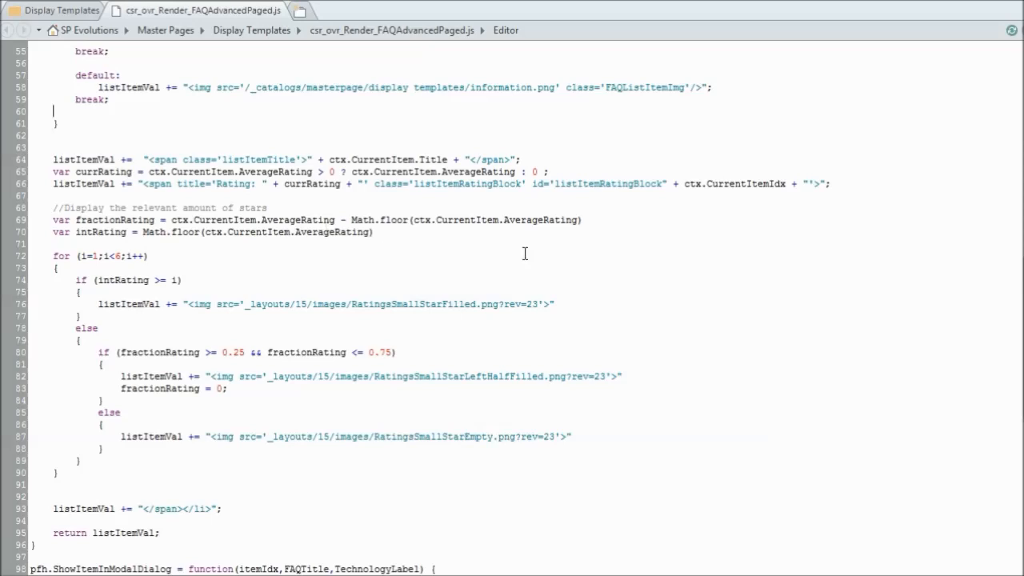
mouse_move(288, 378)
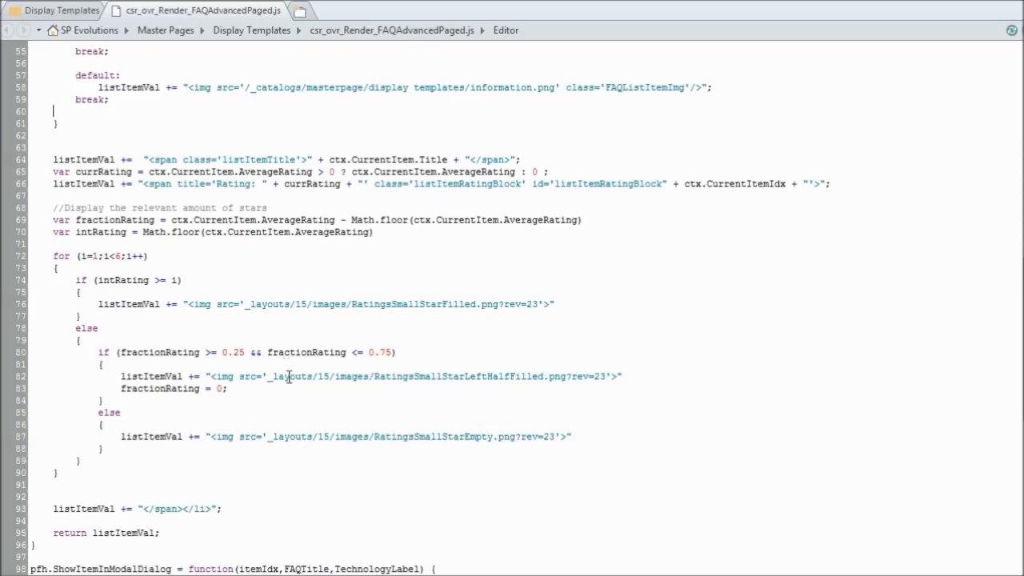
scroll("down", 3)
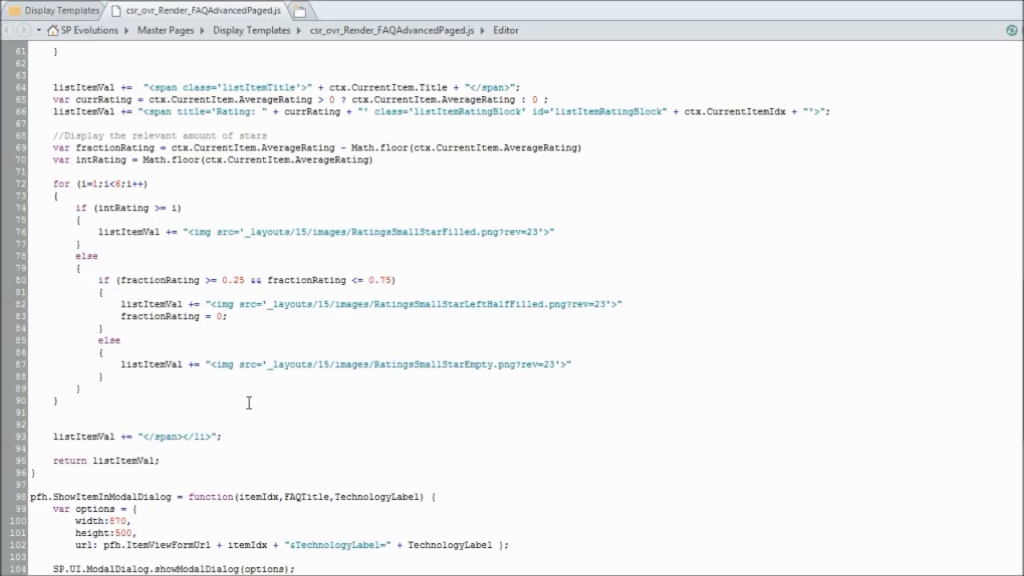
mouse_move(432, 335)
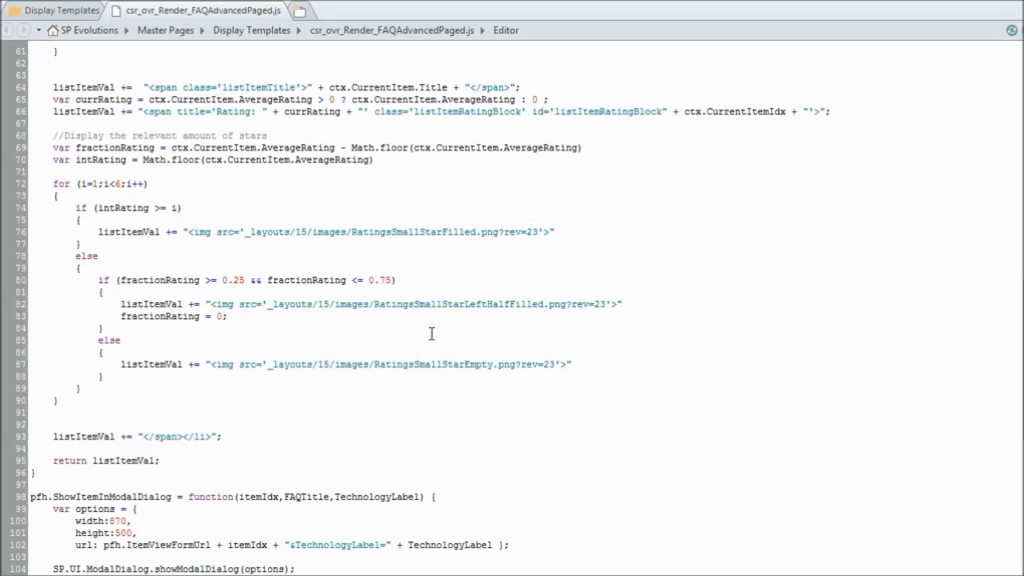
mouse_move(382, 432)
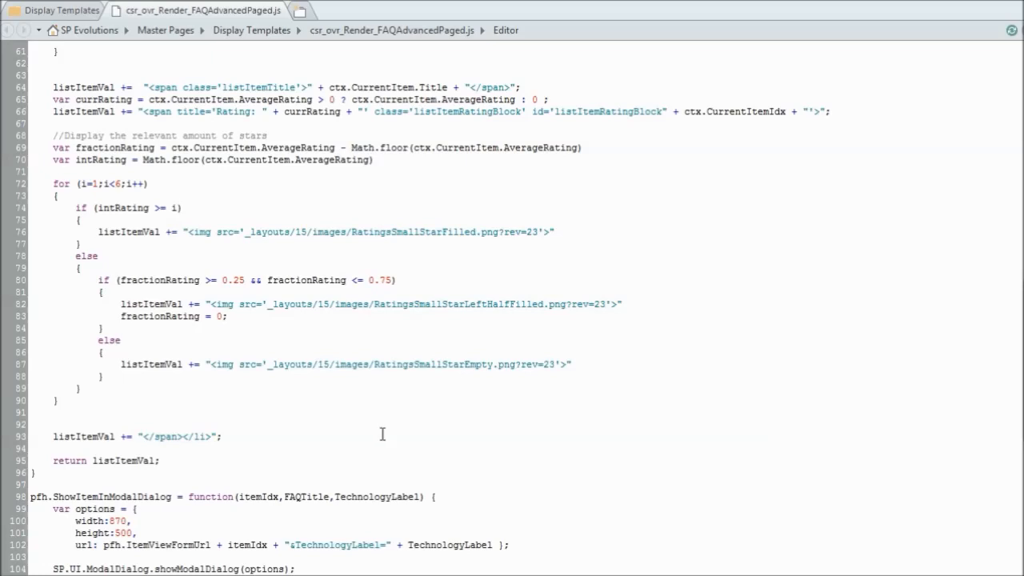
mouse_move(365, 384)
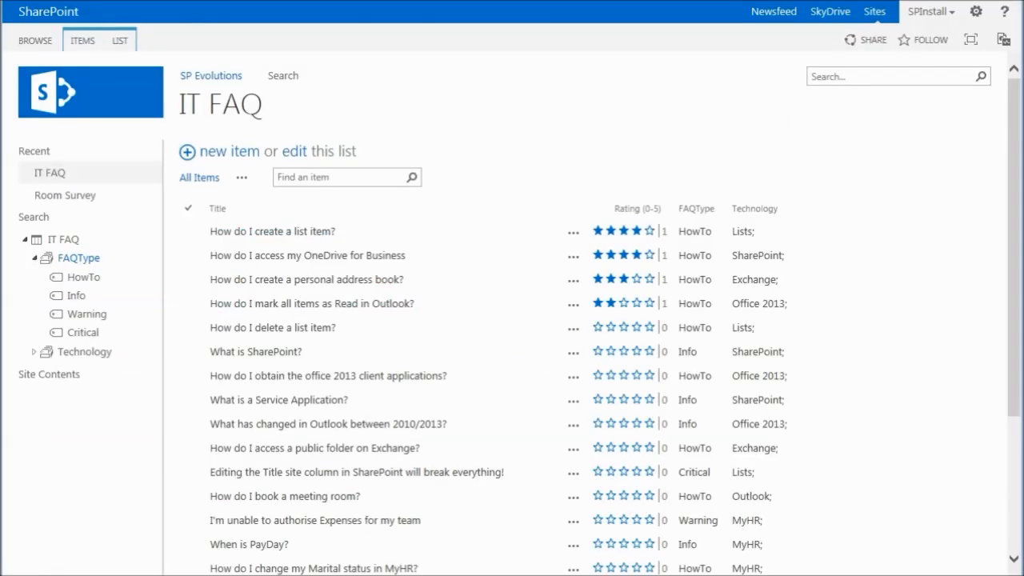
mouse_move(819, 296)
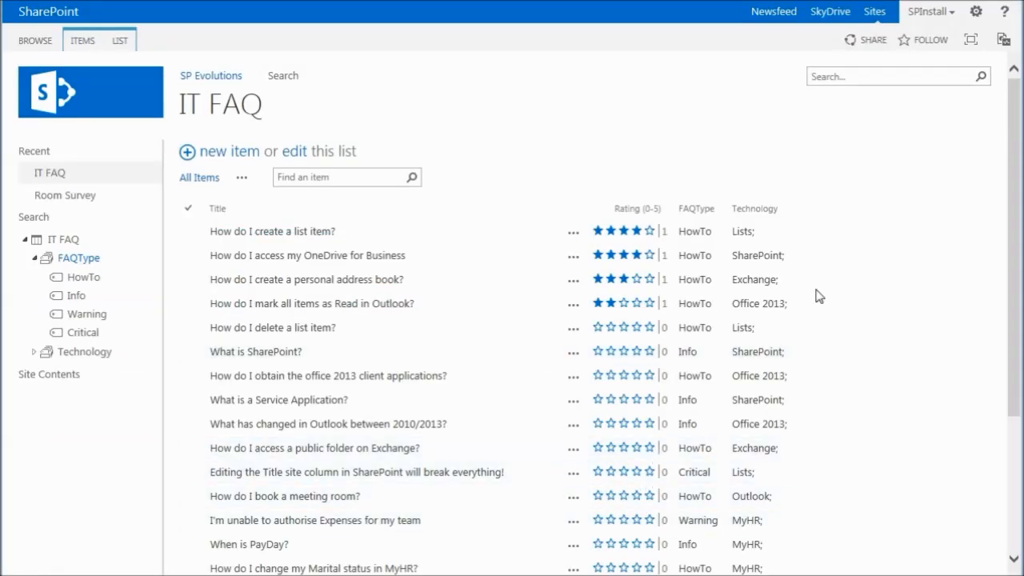
mouse_move(535, 162)
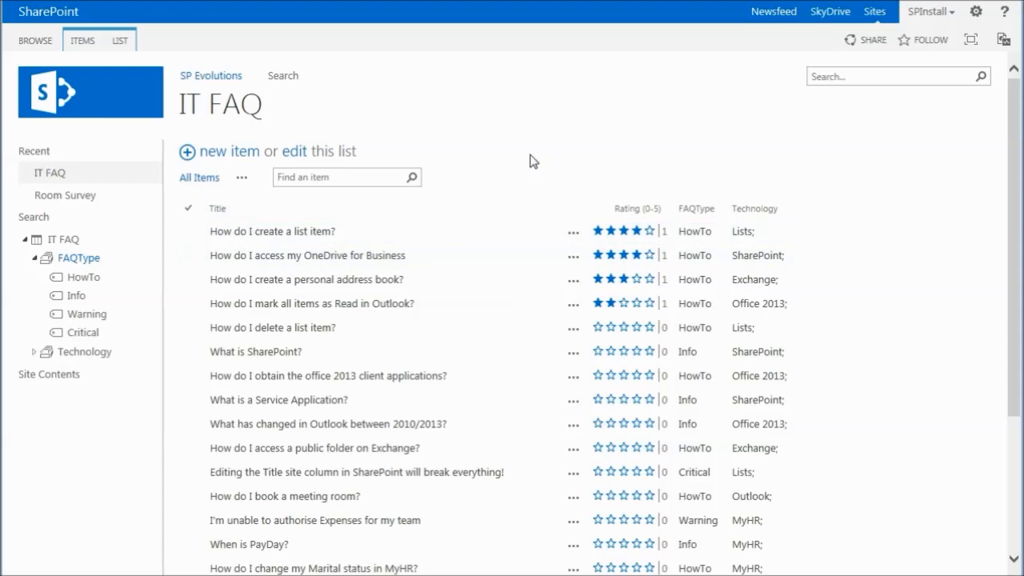
mouse_move(515, 192)
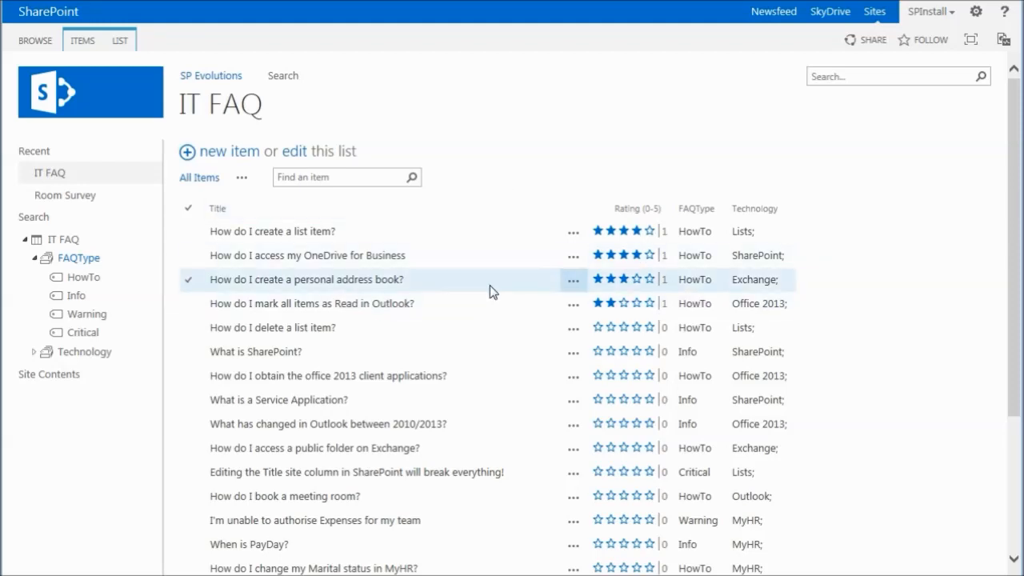
mouse_move(504, 282)
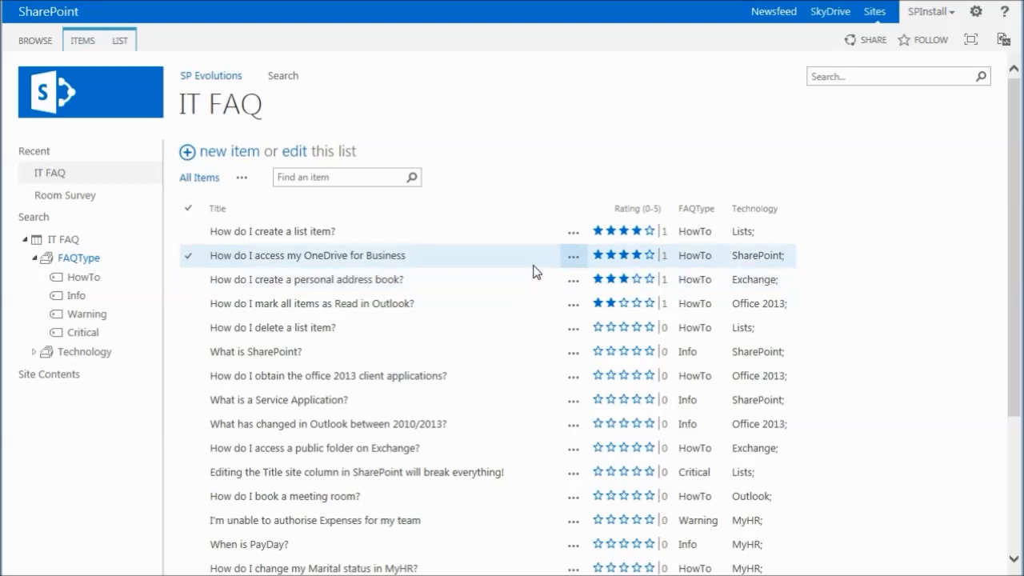
mouse_move(605, 272)
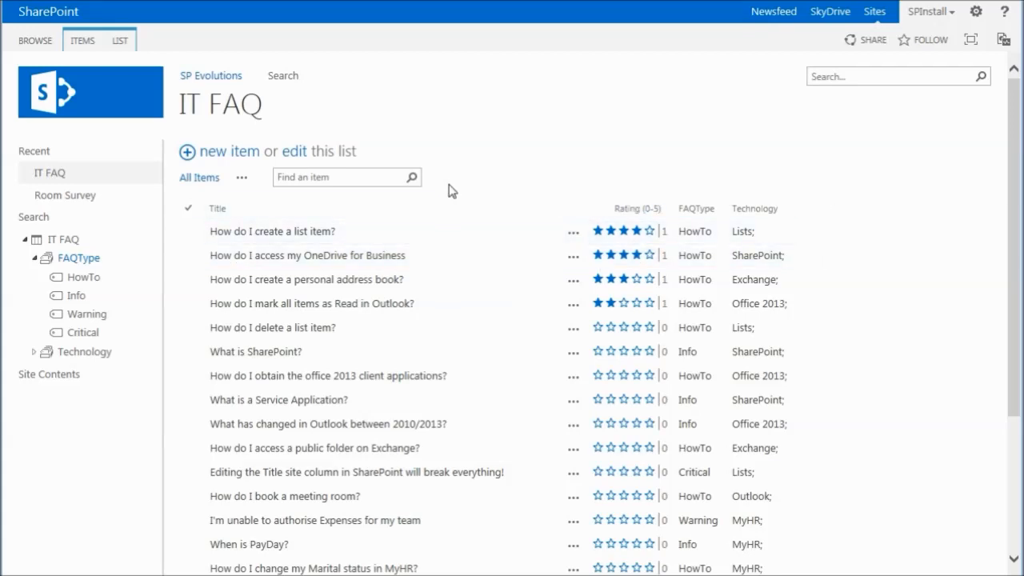
left_click(976, 11)
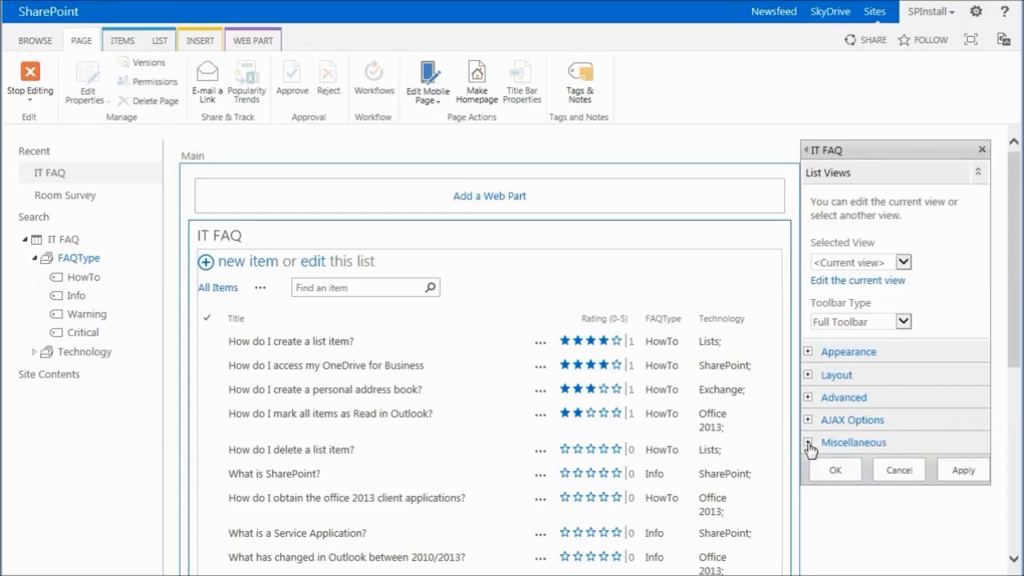
Step: Expand the web part's Miscellaneous settings and start editing the JS Link template path
left_click(810, 441)
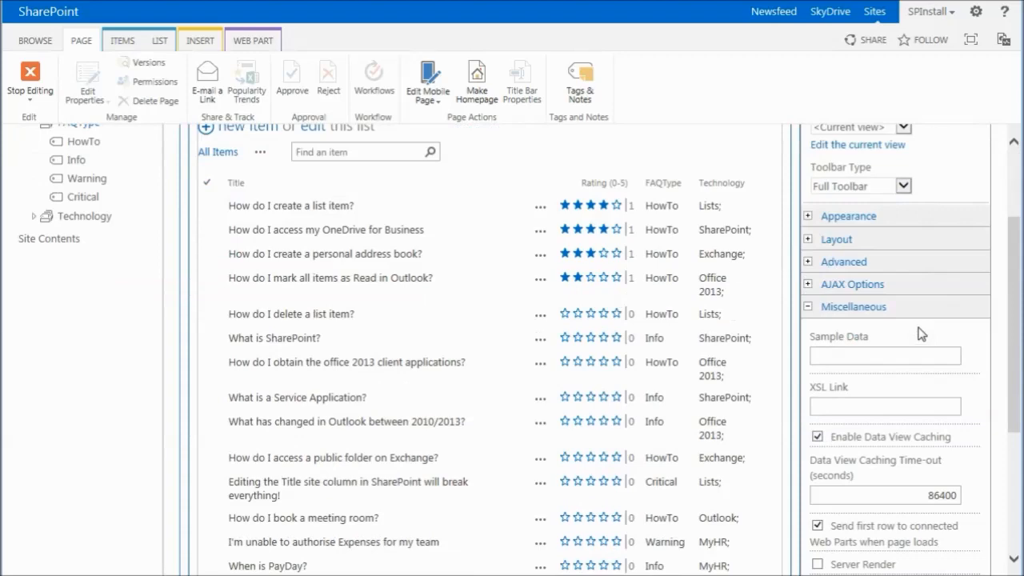
scroll("down", 3)
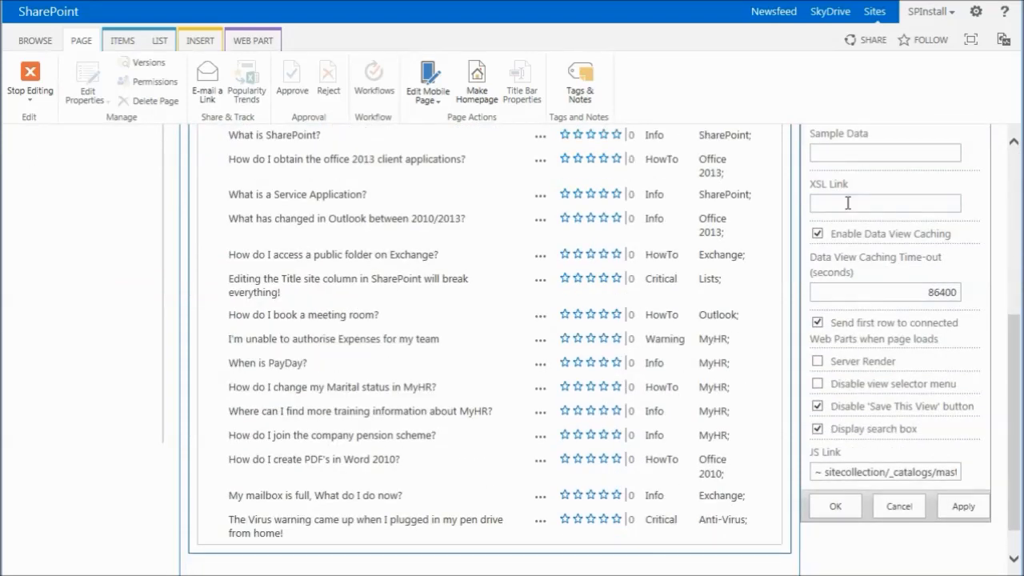
mouse_move(832, 189)
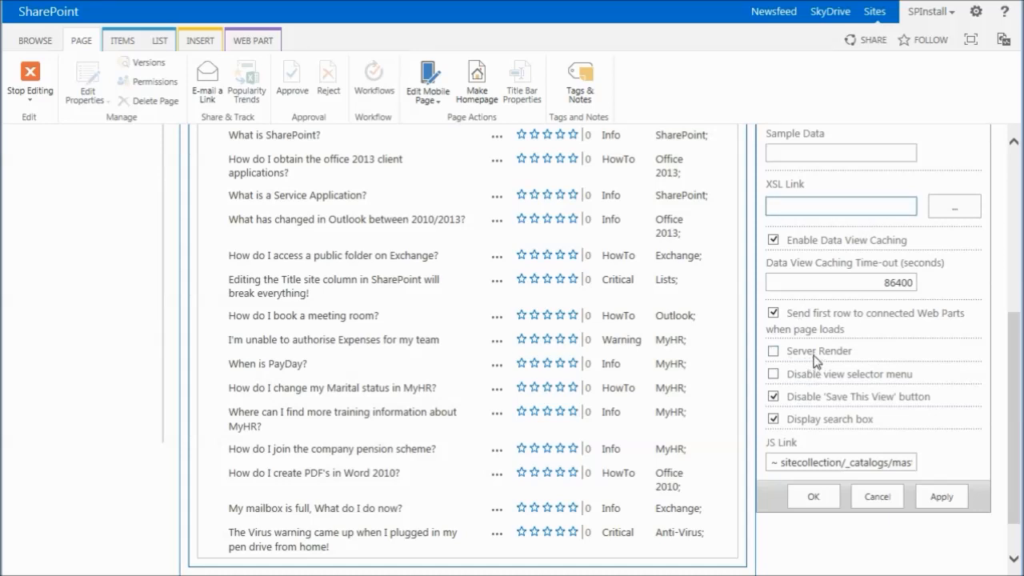
left_click(842, 205)
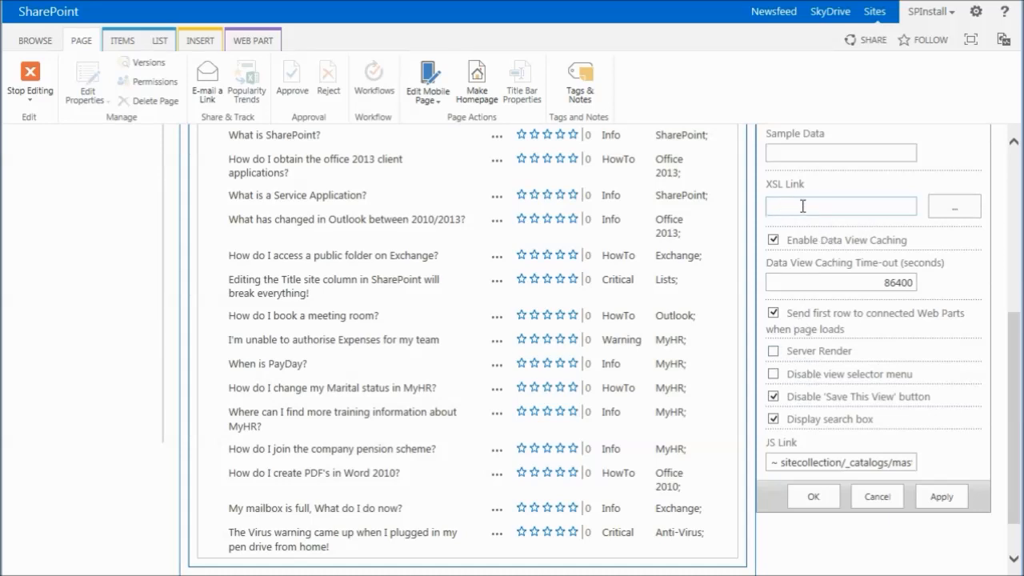
mouse_move(797, 224)
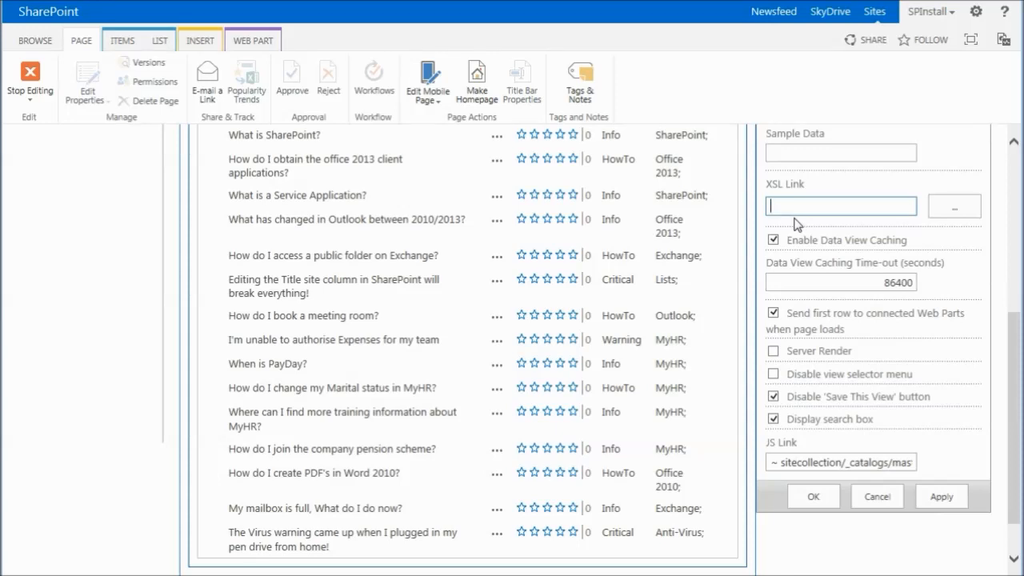
left_click(841, 205)
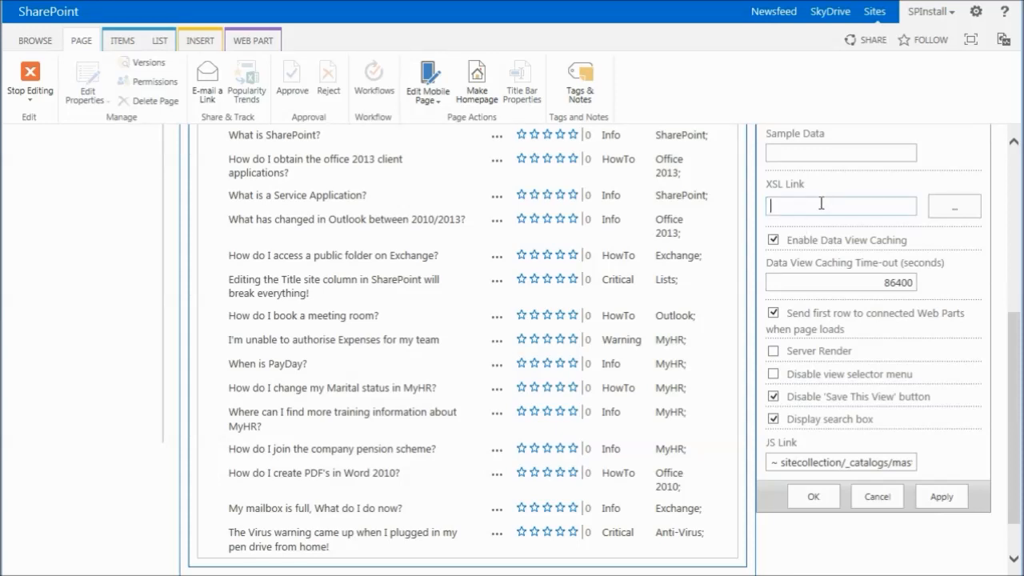
mouse_move(838, 208)
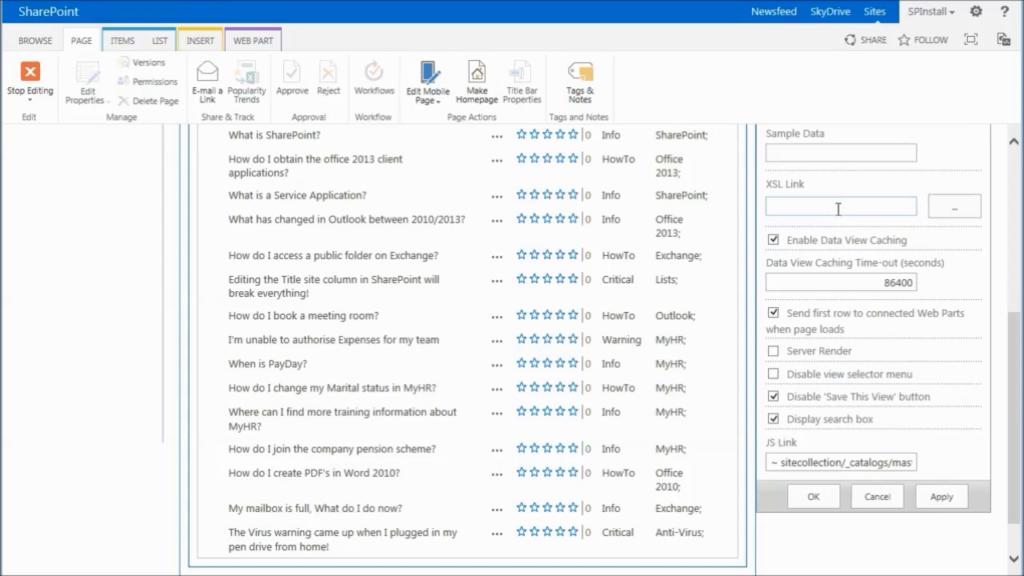
mouse_move(864, 441)
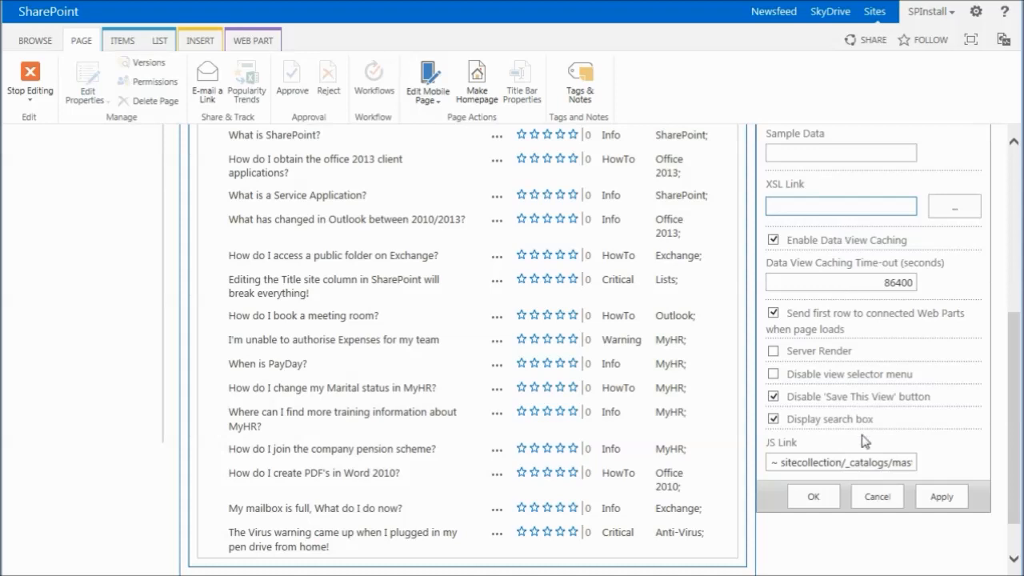
mouse_move(790, 451)
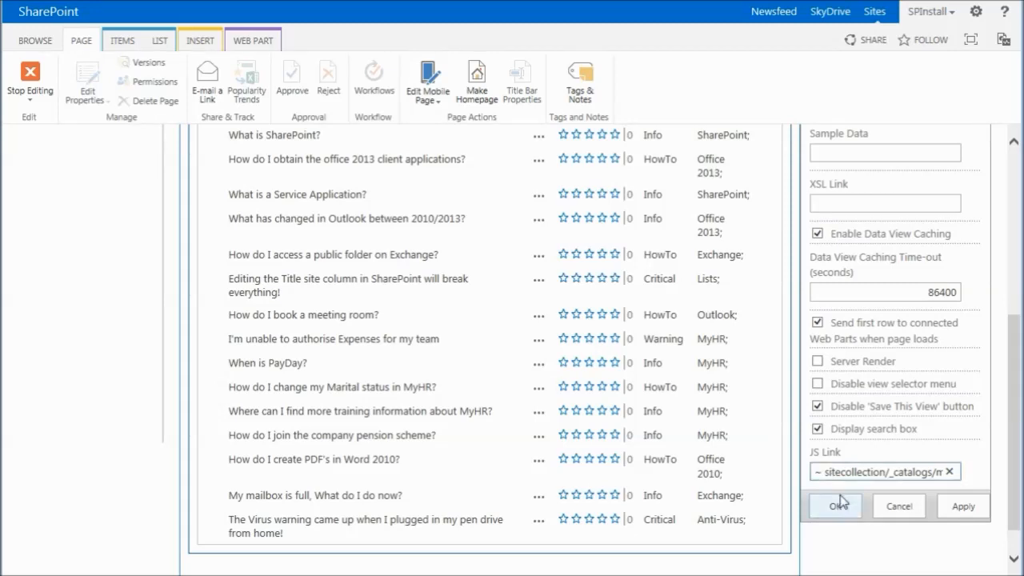
mouse_move(896, 543)
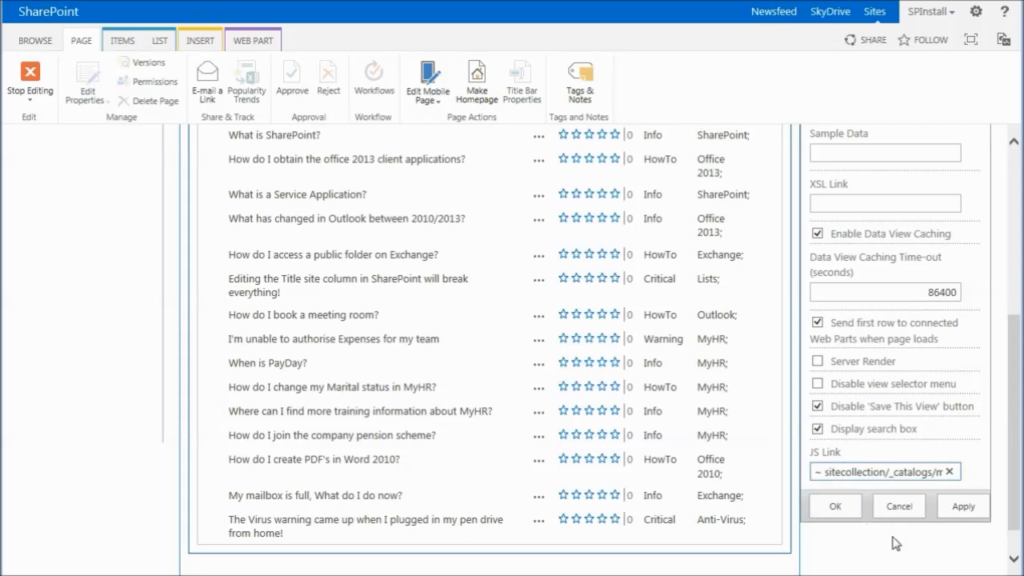
mouse_move(761, 503)
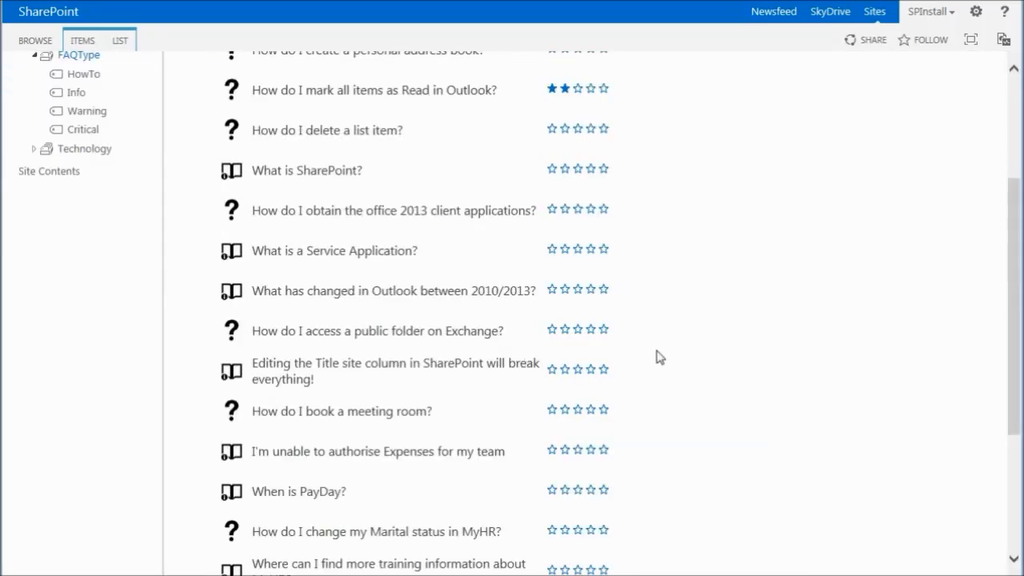
Step: Filter the IT FAQ list by HowTo, Info and SharePoint, then try opening an FAQ item
scroll("up", 3)
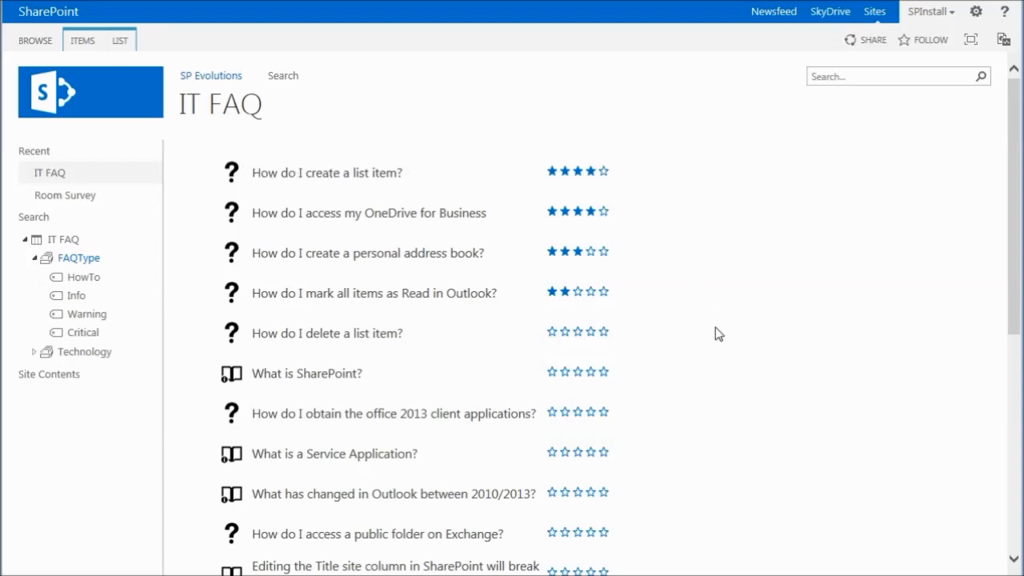
mouse_move(31, 250)
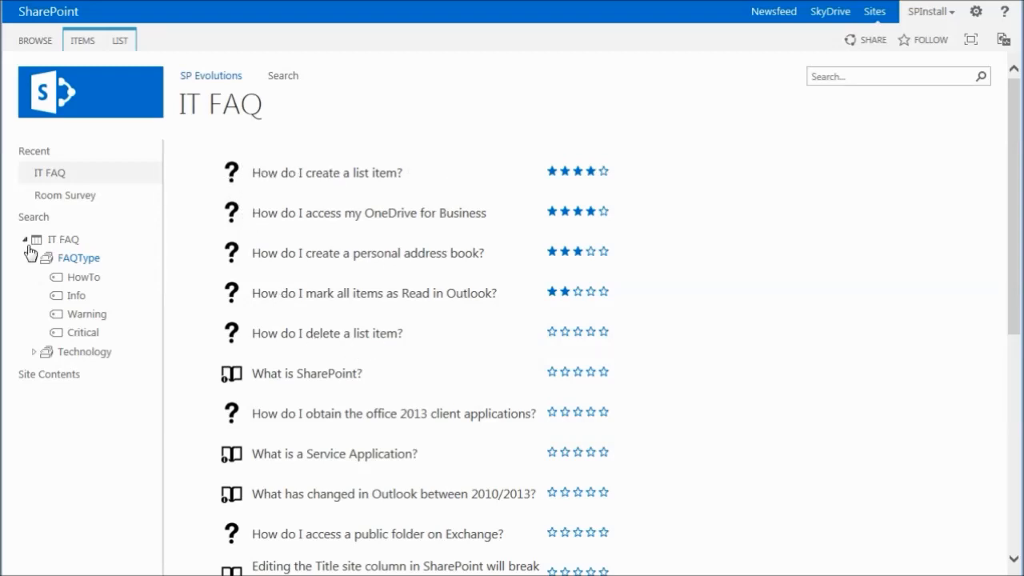
left_click(83, 277)
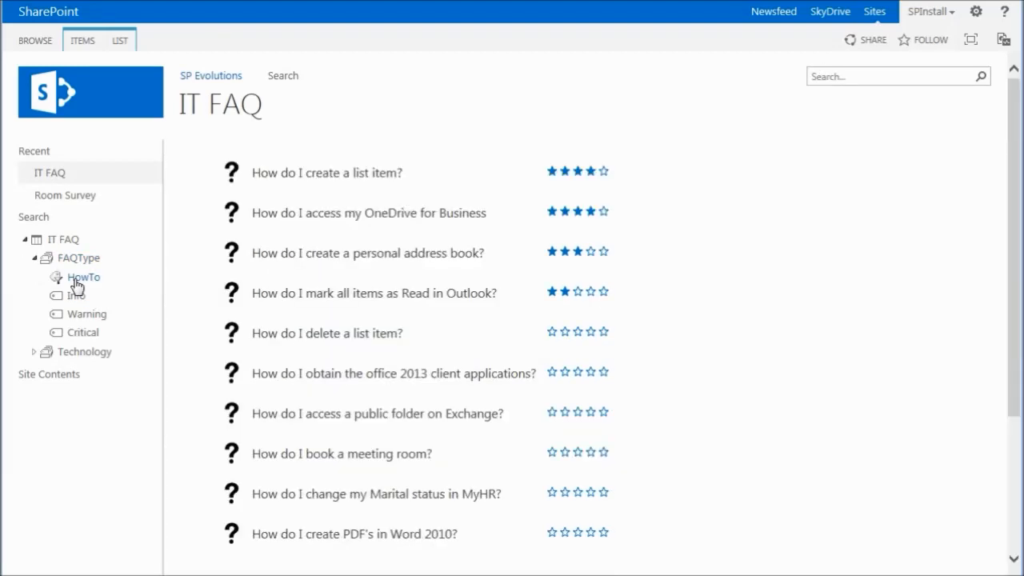
mouse_move(72, 301)
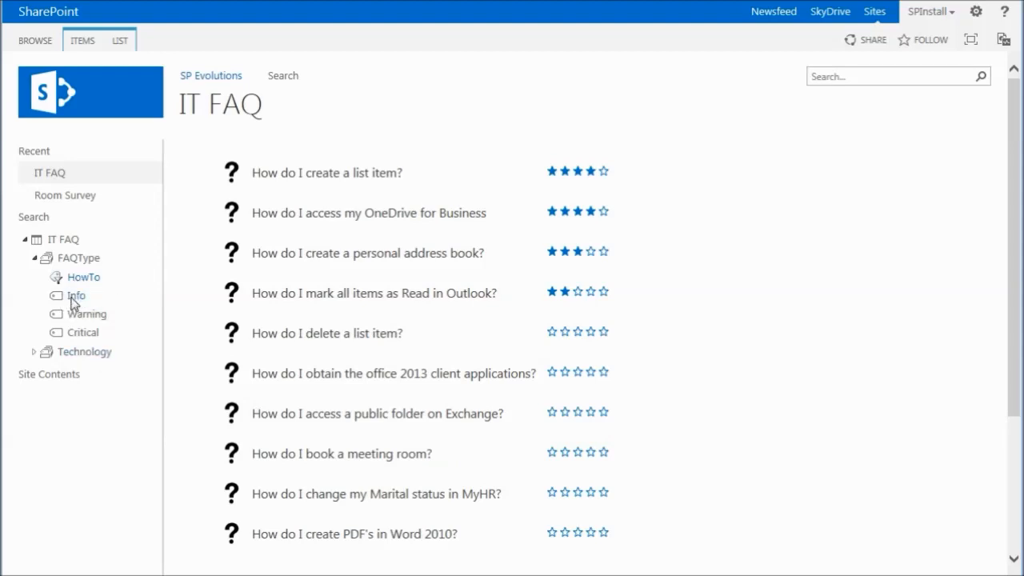
left_click(77, 295)
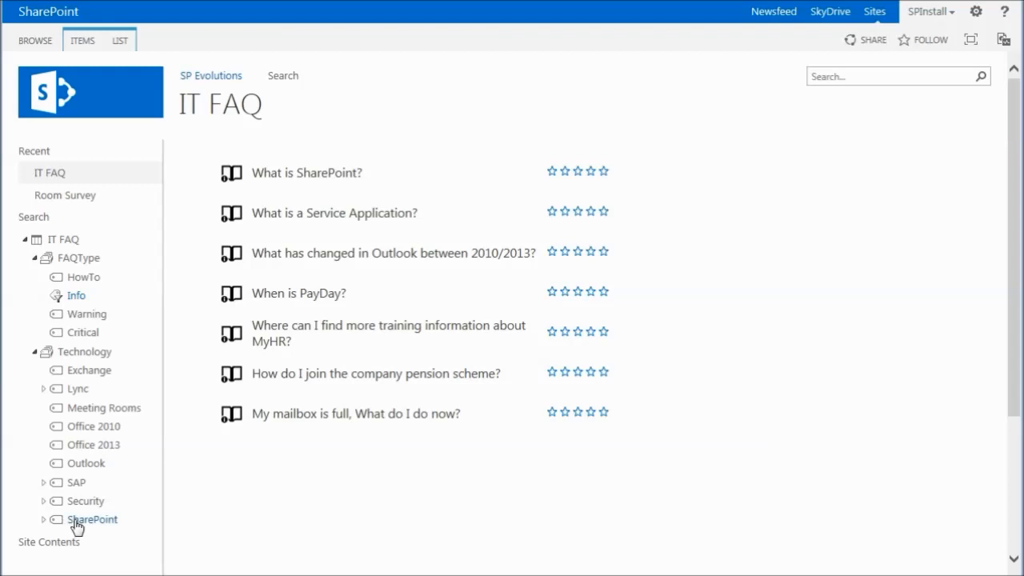
left_click(93, 518)
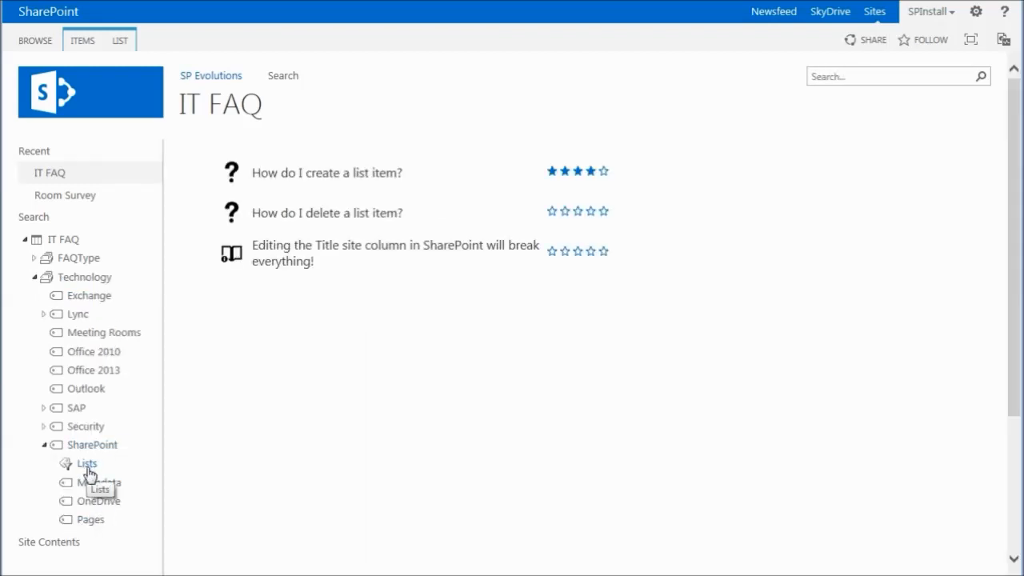
mouse_move(458, 224)
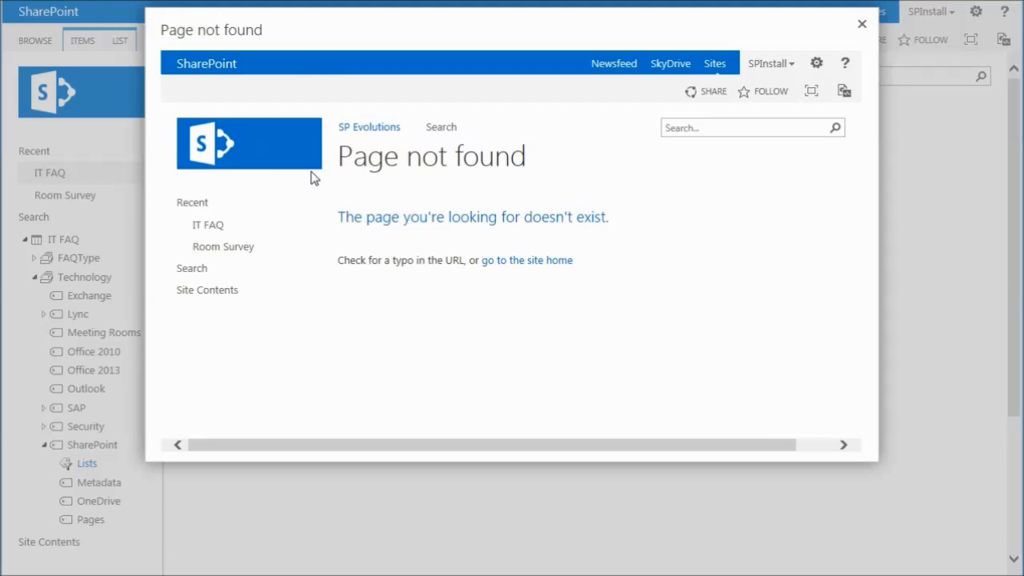
left_click(861, 24)
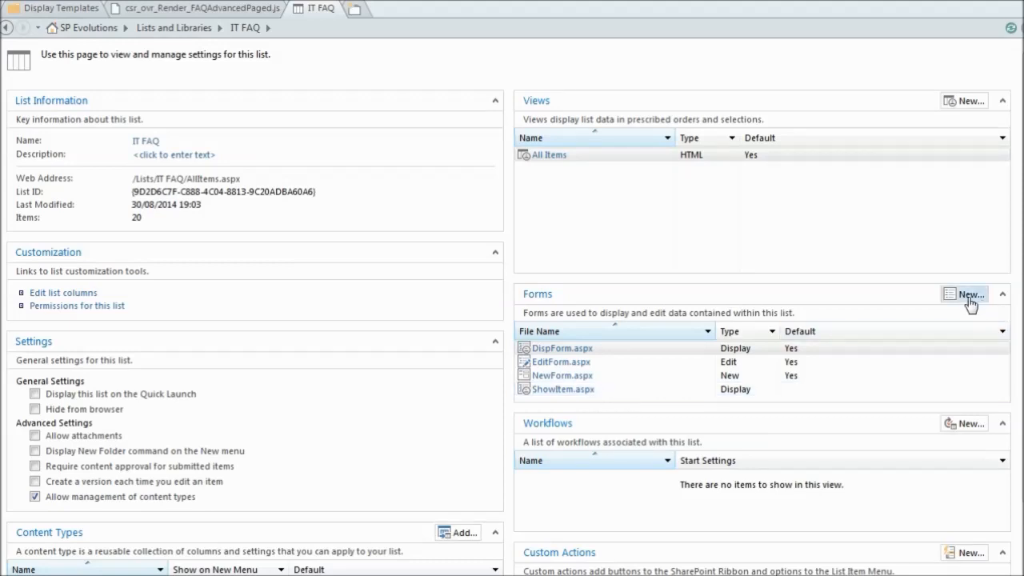
Step: Start a new Display item form for the list and cancel without creating it
left_click(968, 294)
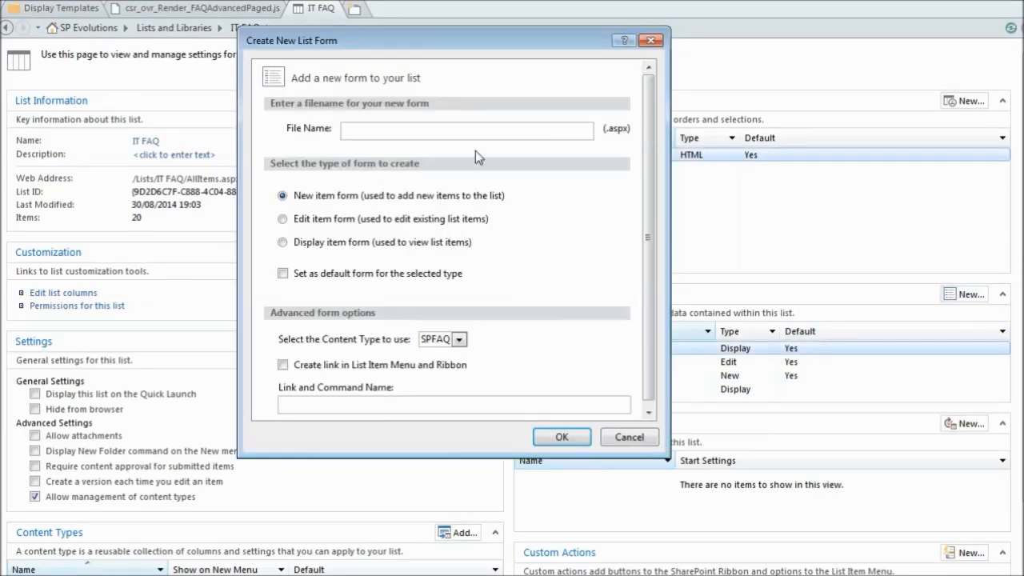
mouse_move(583, 330)
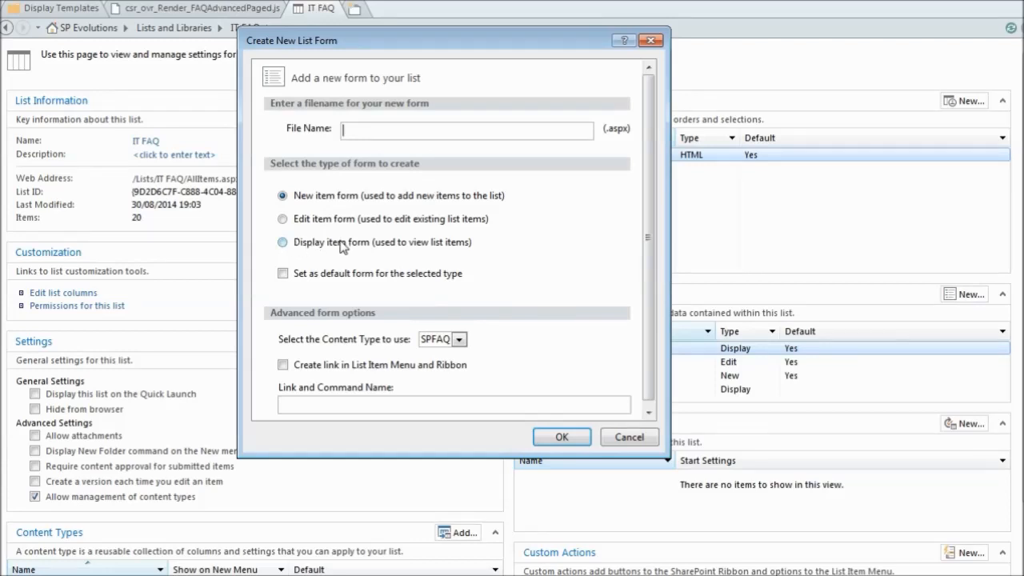
left_click(282, 241)
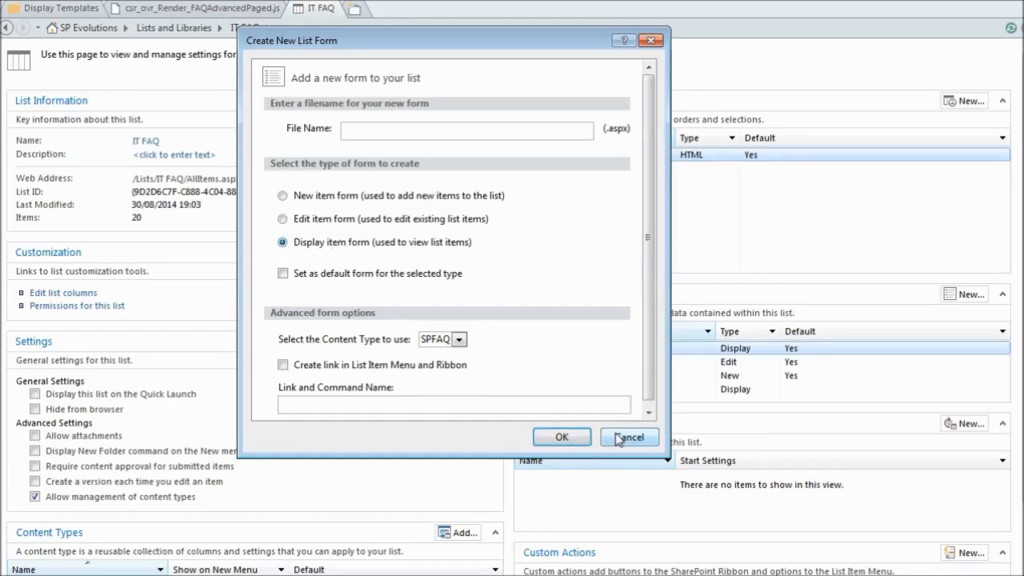
left_click(629, 437)
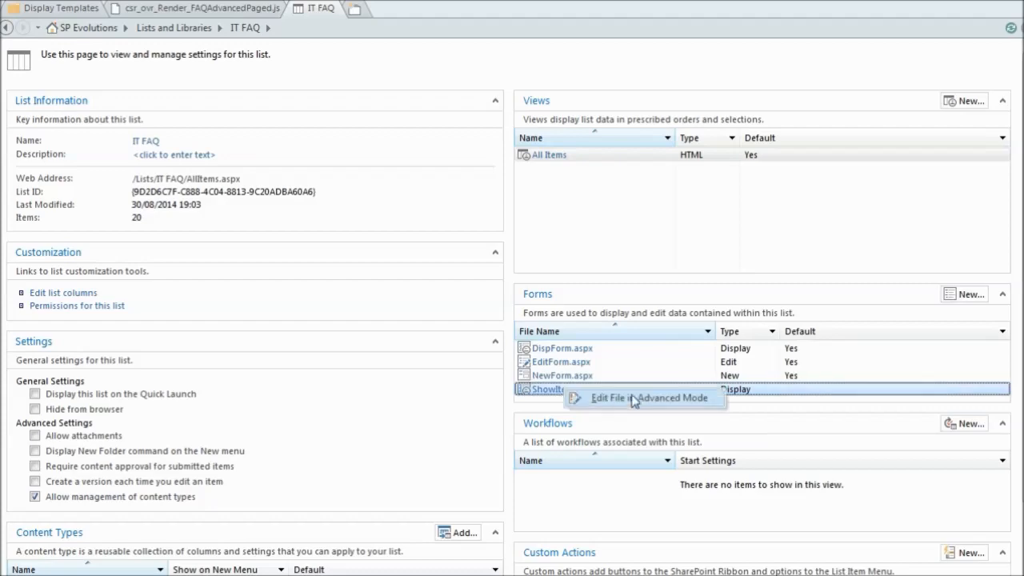
Step: Review the ShowItem.aspx markup that hides labels and the ribbon and adds the rating control
left_click(649, 397)
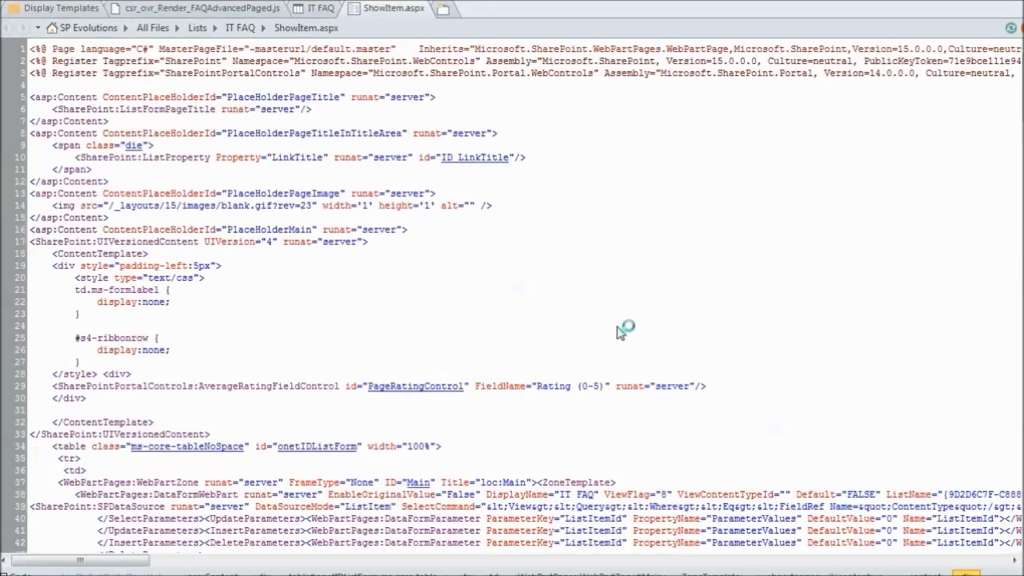
scroll("down", 3)
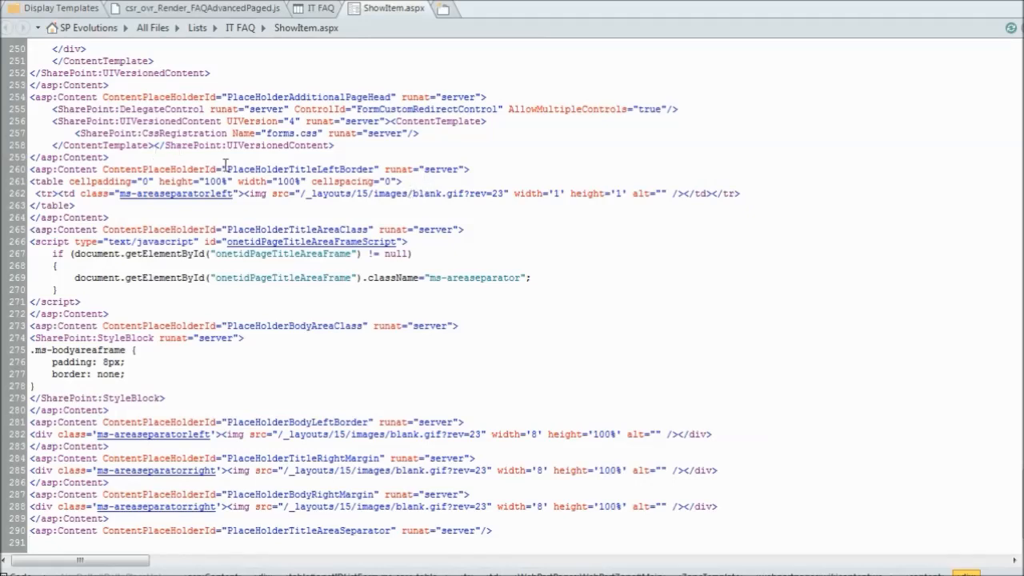
scroll("up", 3)
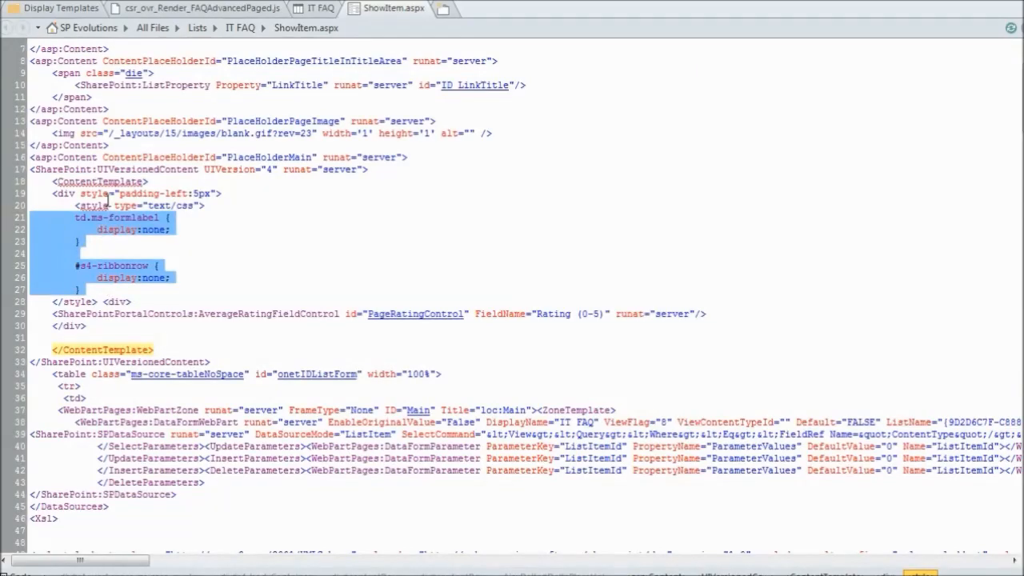
scroll("down", 3)
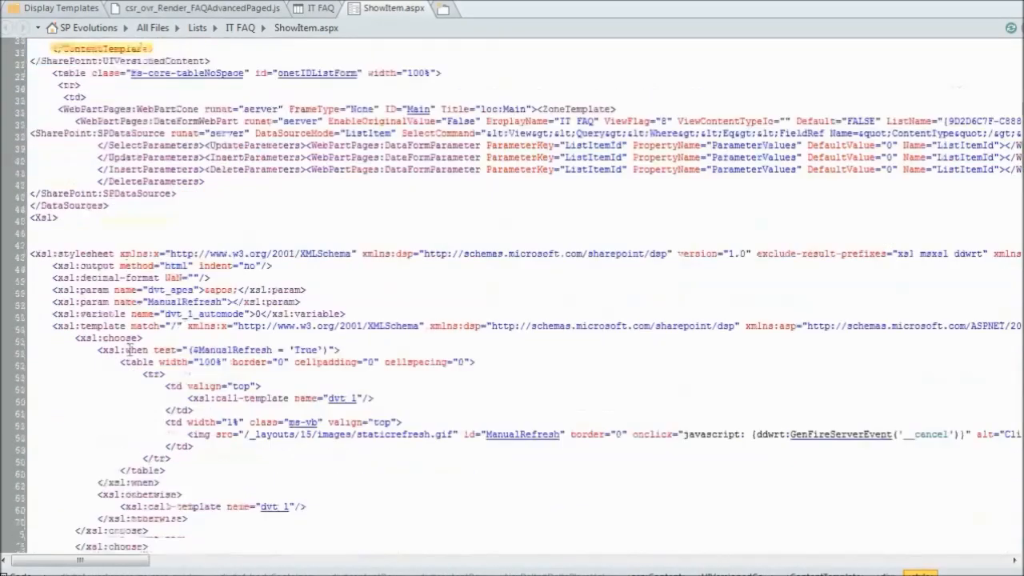
scroll("down", 3)
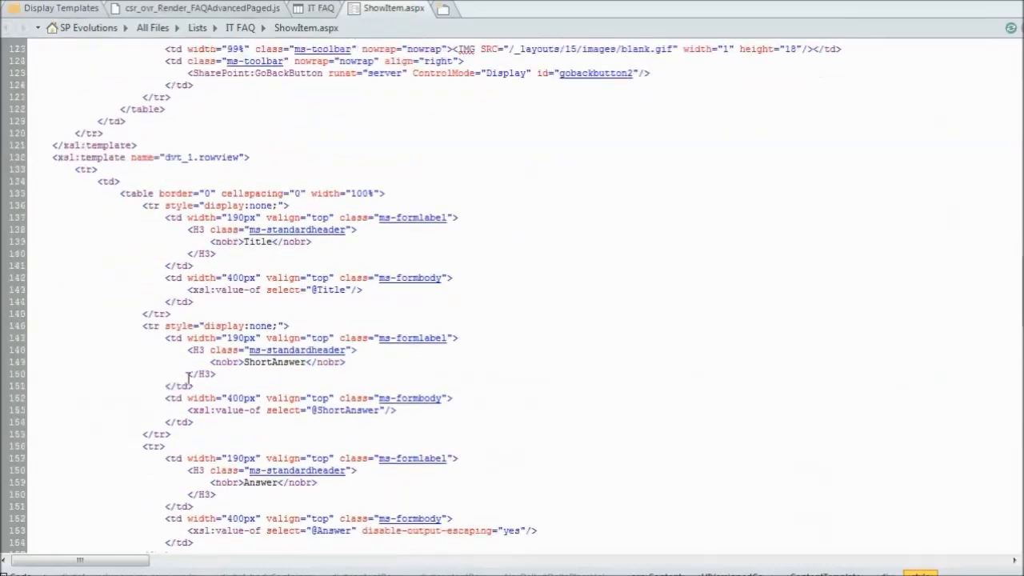
scroll("down", 3)
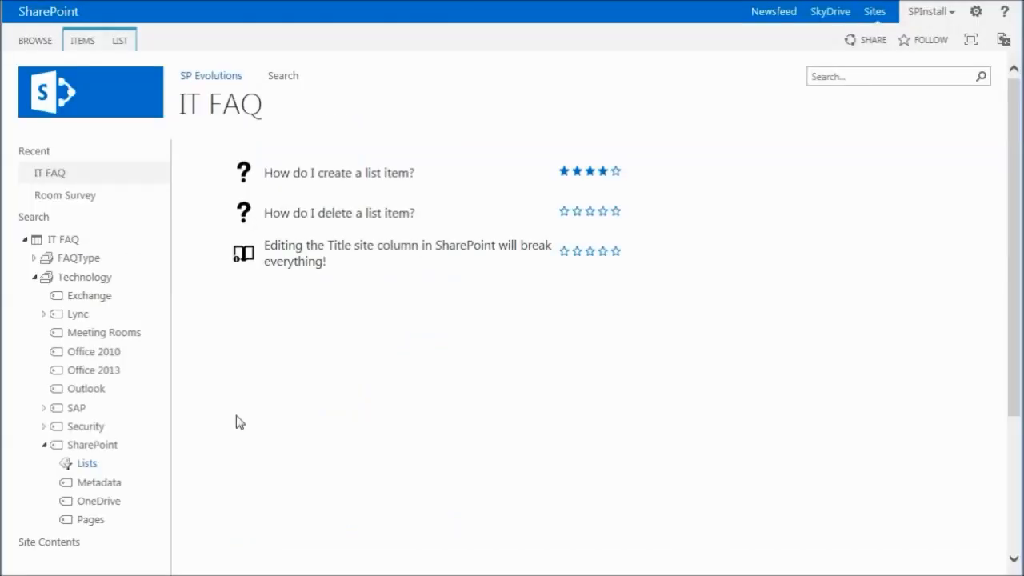
mouse_move(332, 176)
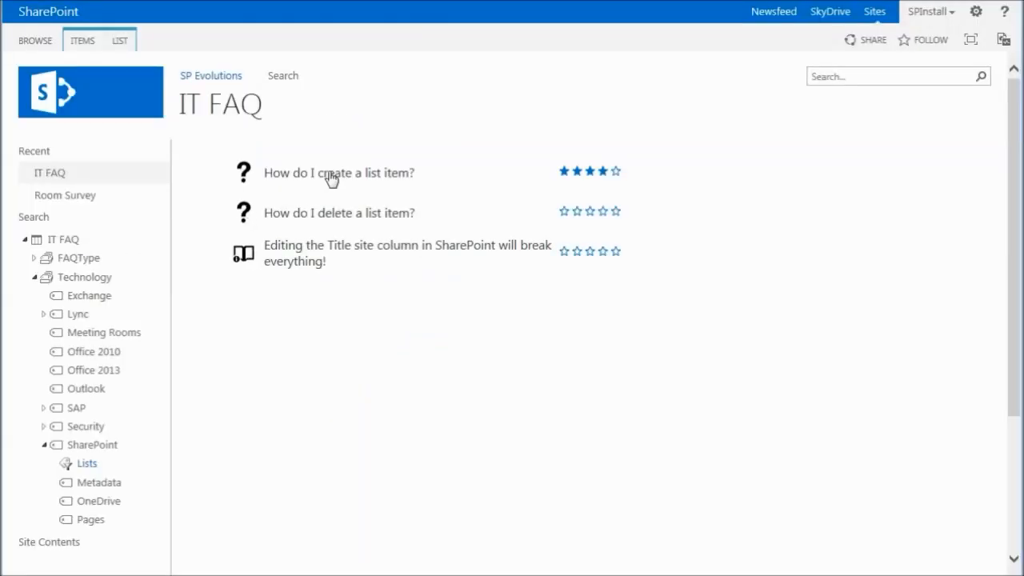
Step: Open 'How do I create a list item?' in the custom dialog and rate it four stars
left_click(339, 173)
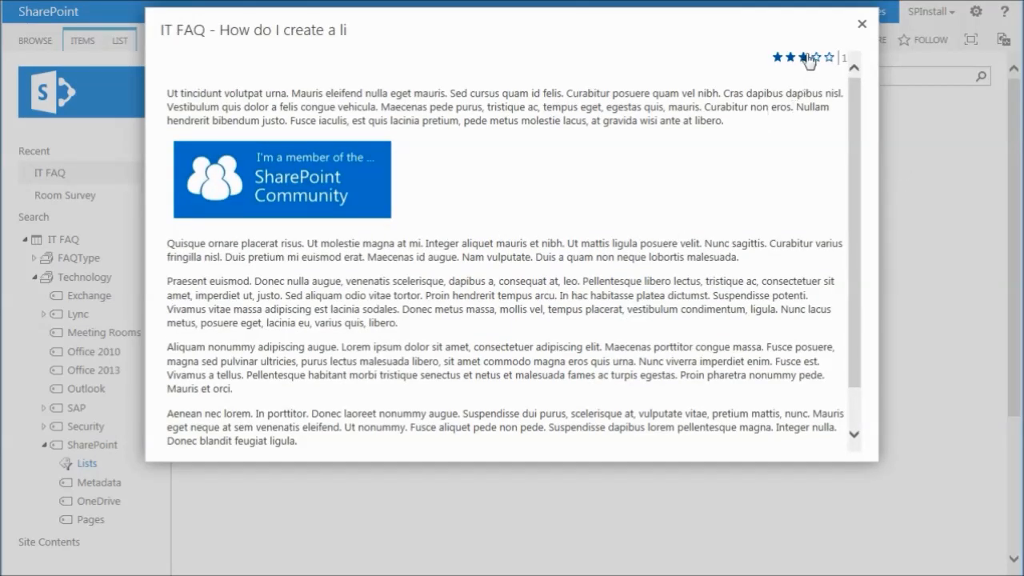
left_click(804, 58)
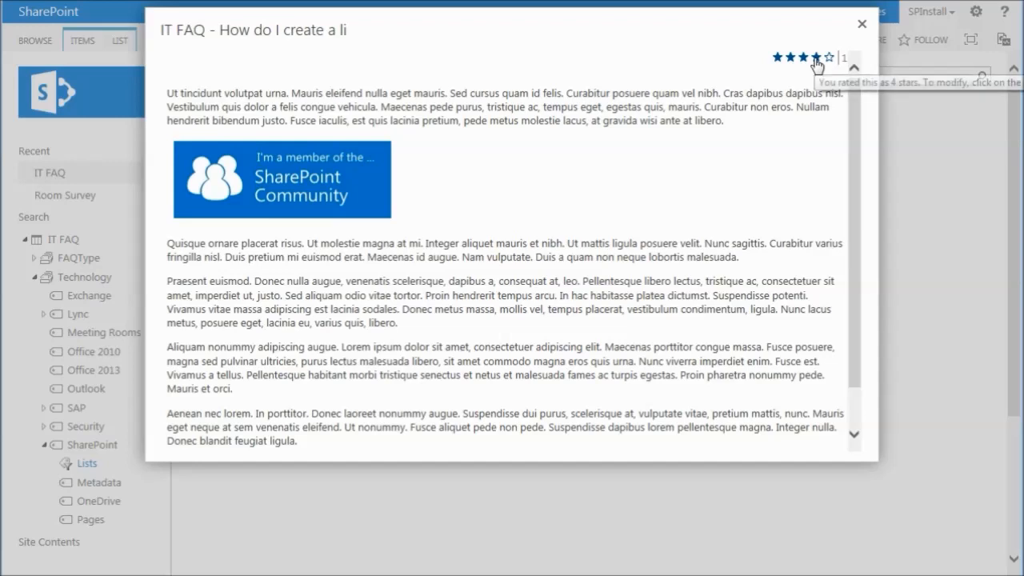
mouse_move(199, 96)
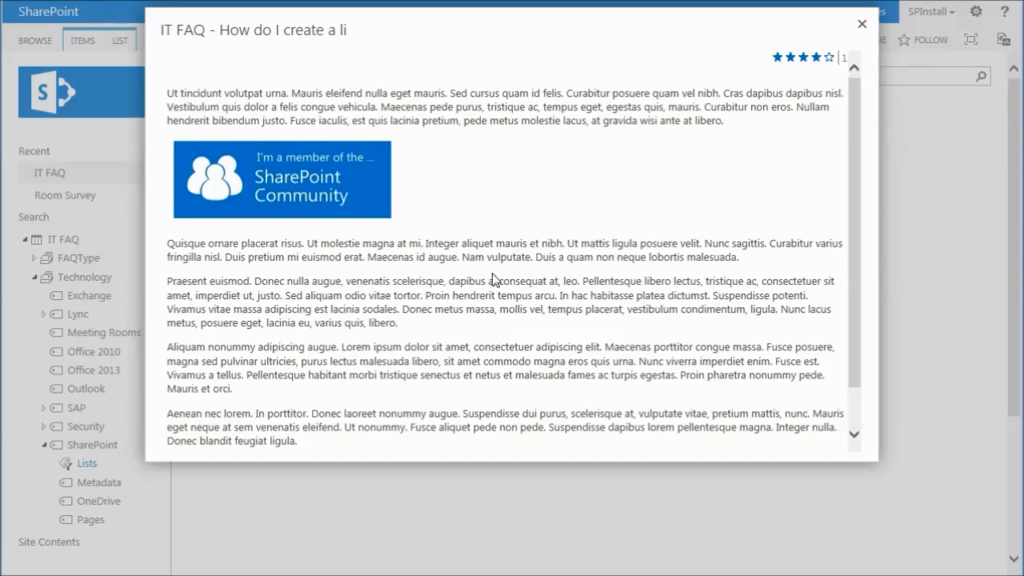
scroll("down", 3)
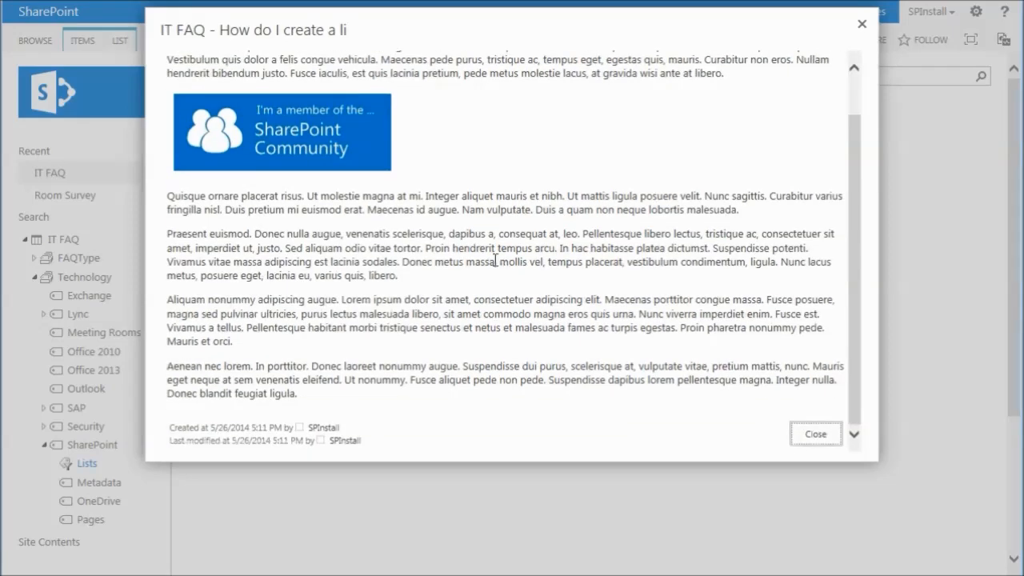
scroll("up", 3)
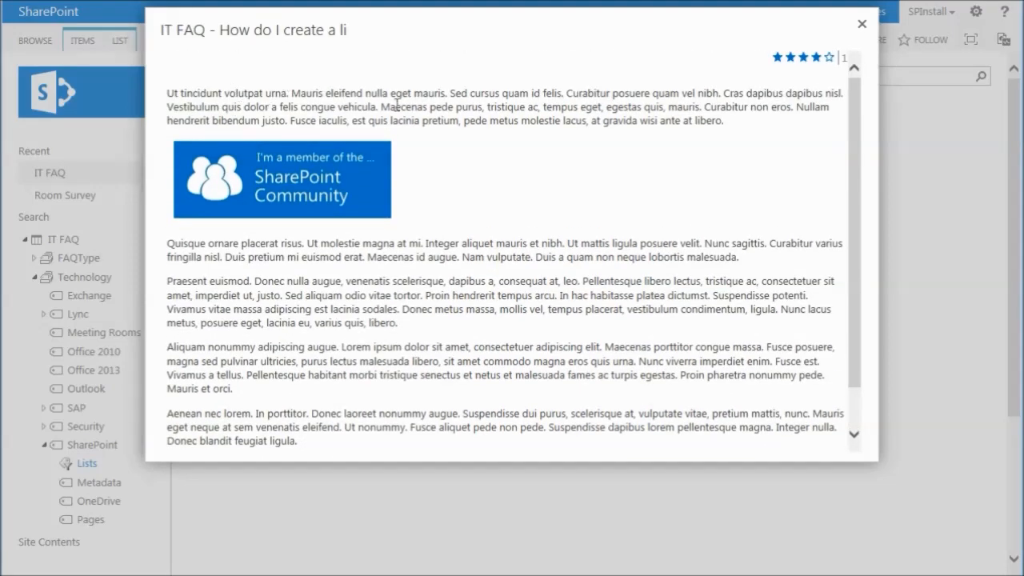
scroll("down", 3)
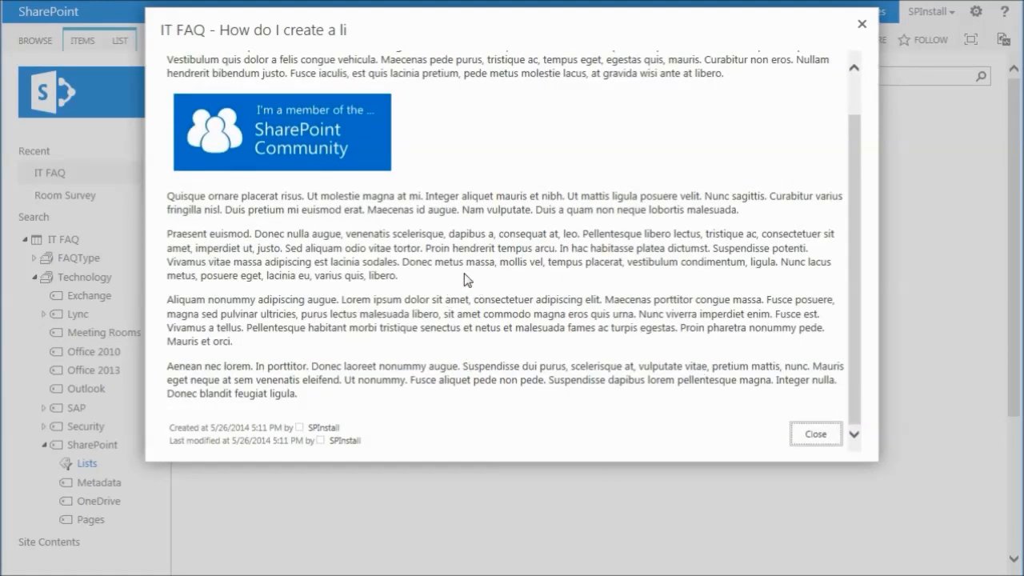
scroll("up", 3)
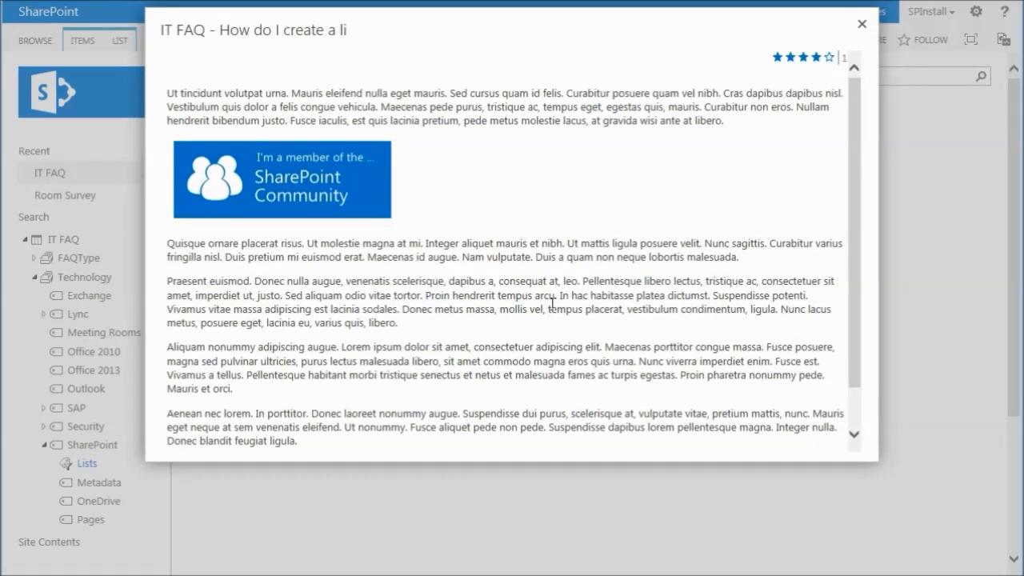
scroll("down", 3)
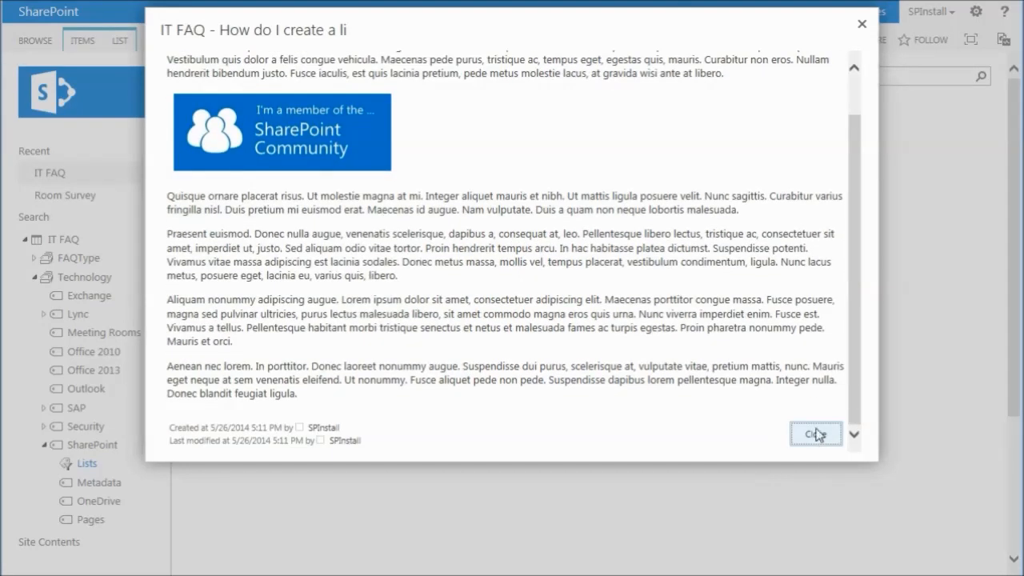